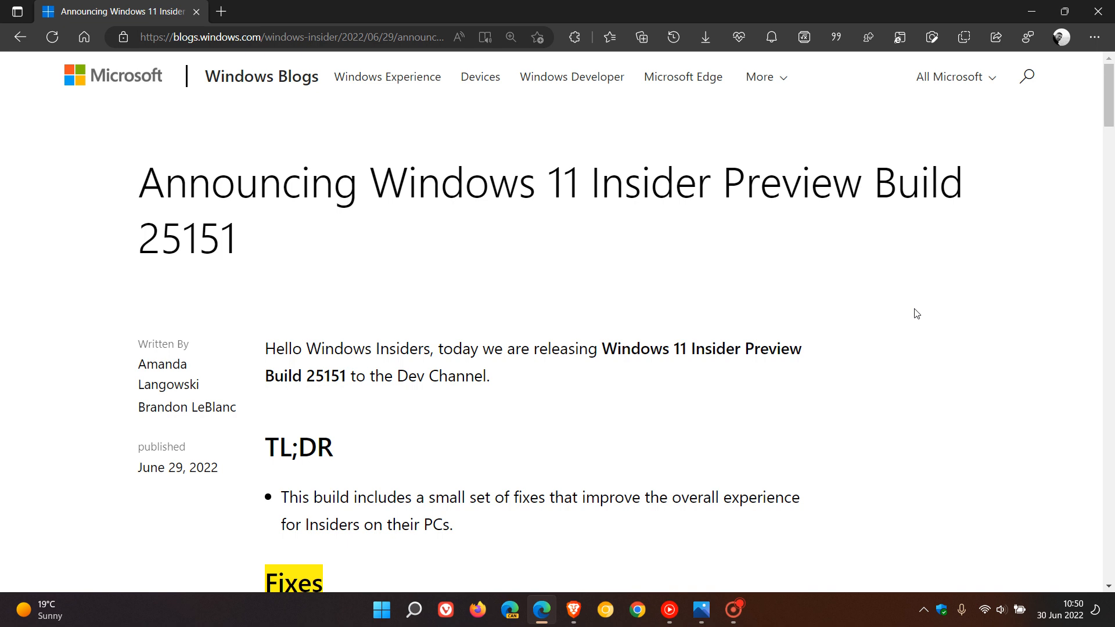
mouse_move(223, 252)
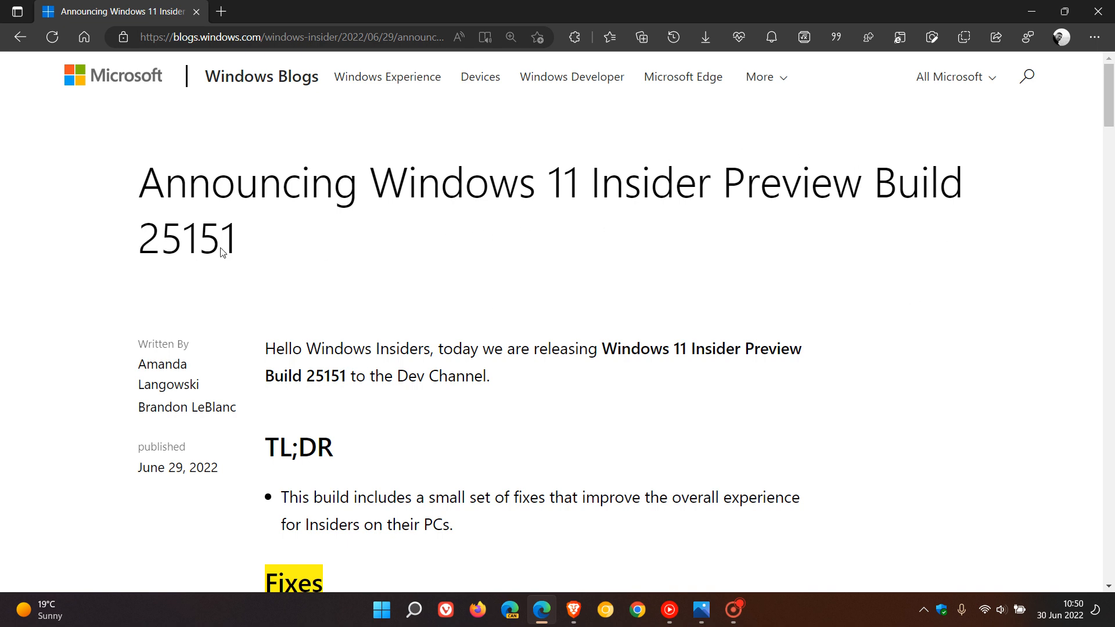
mouse_move(542, 358)
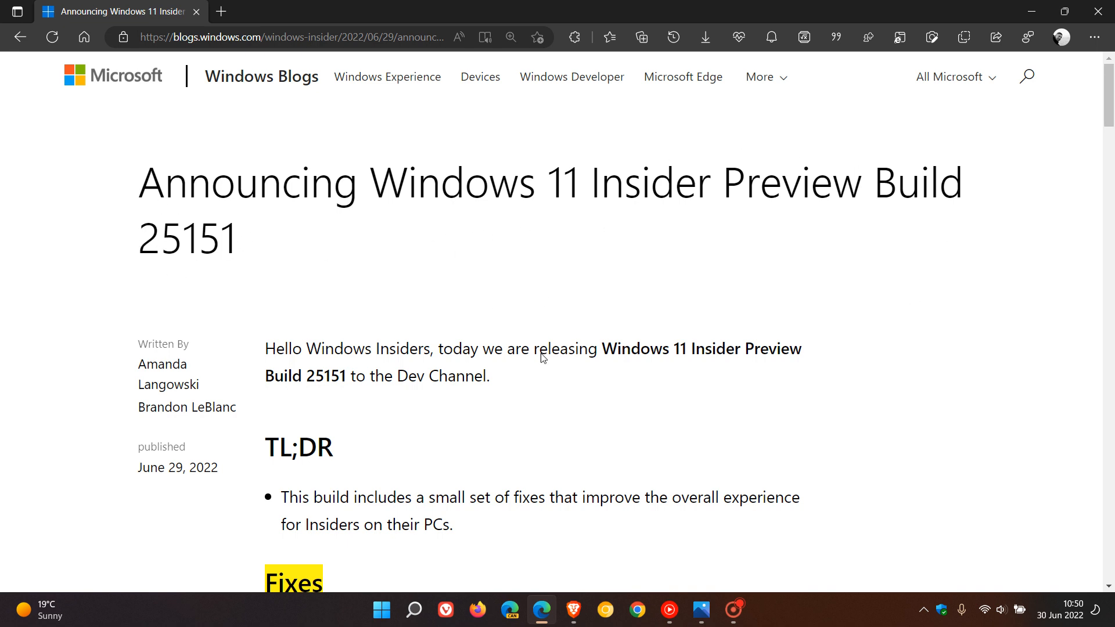
Scroll the Build 25151 post down to the Fixes section for File Explorer and Other fixes
drag(396, 376, 488, 376)
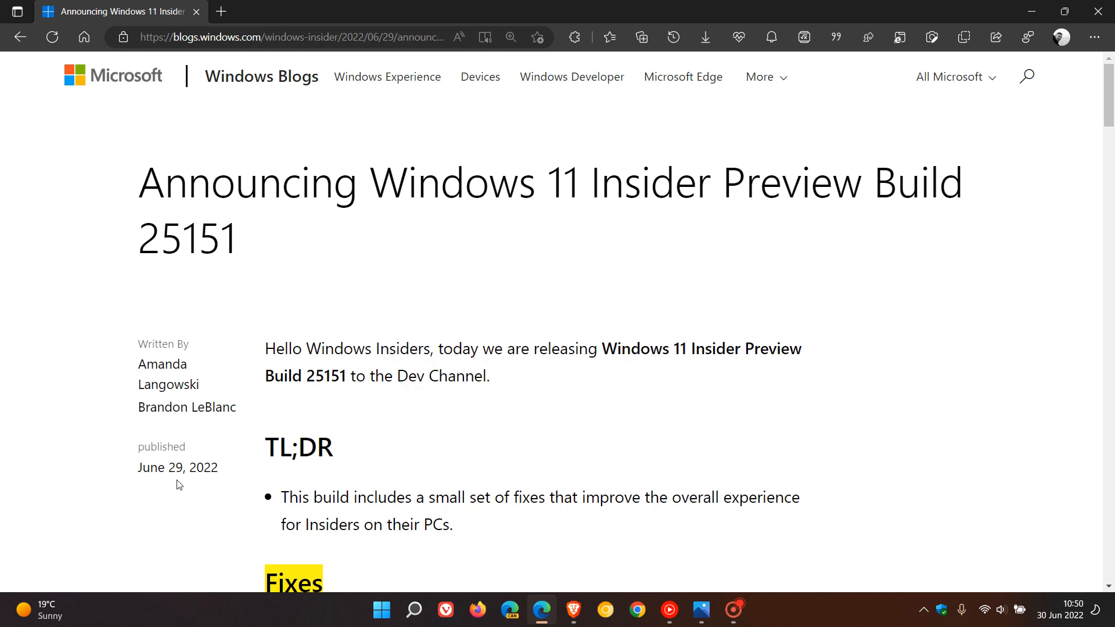
mouse_move(972, 344)
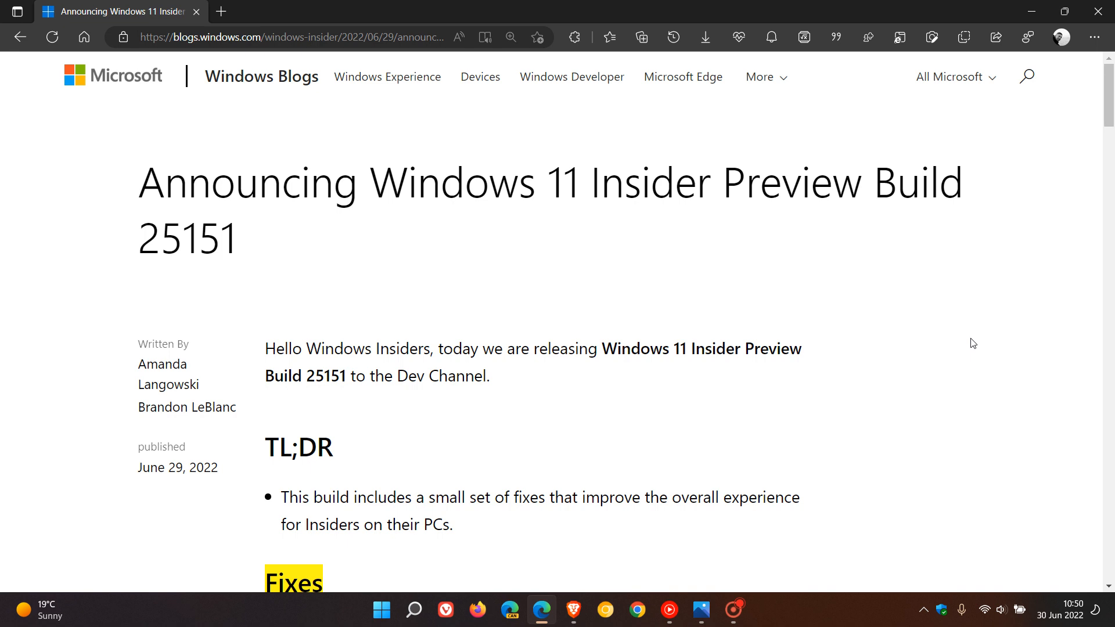
mouse_move(977, 343)
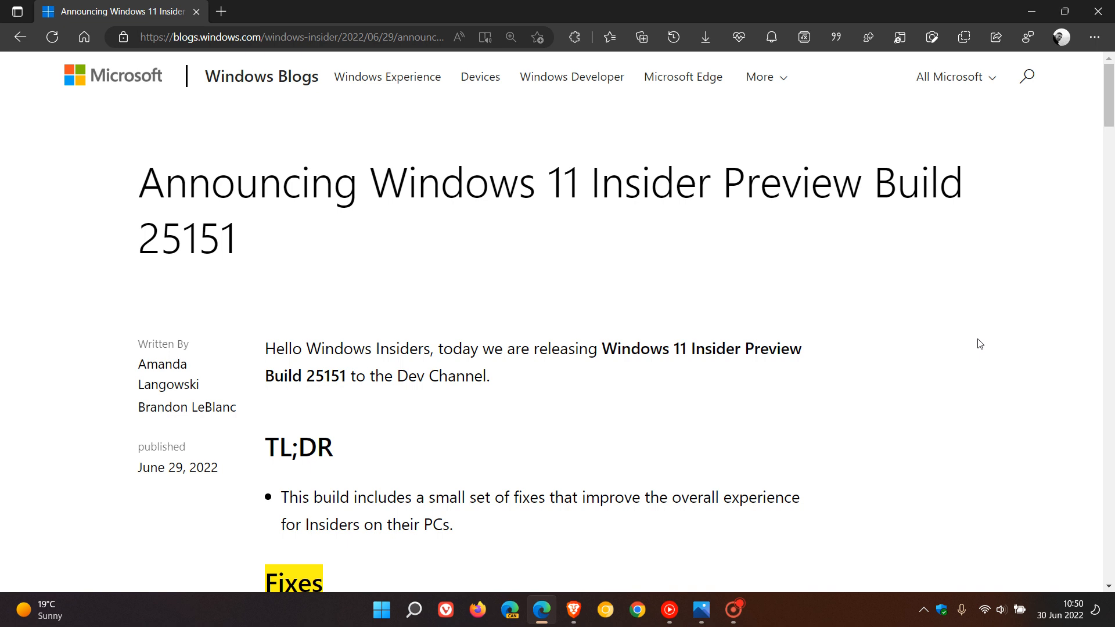
mouse_move(933, 331)
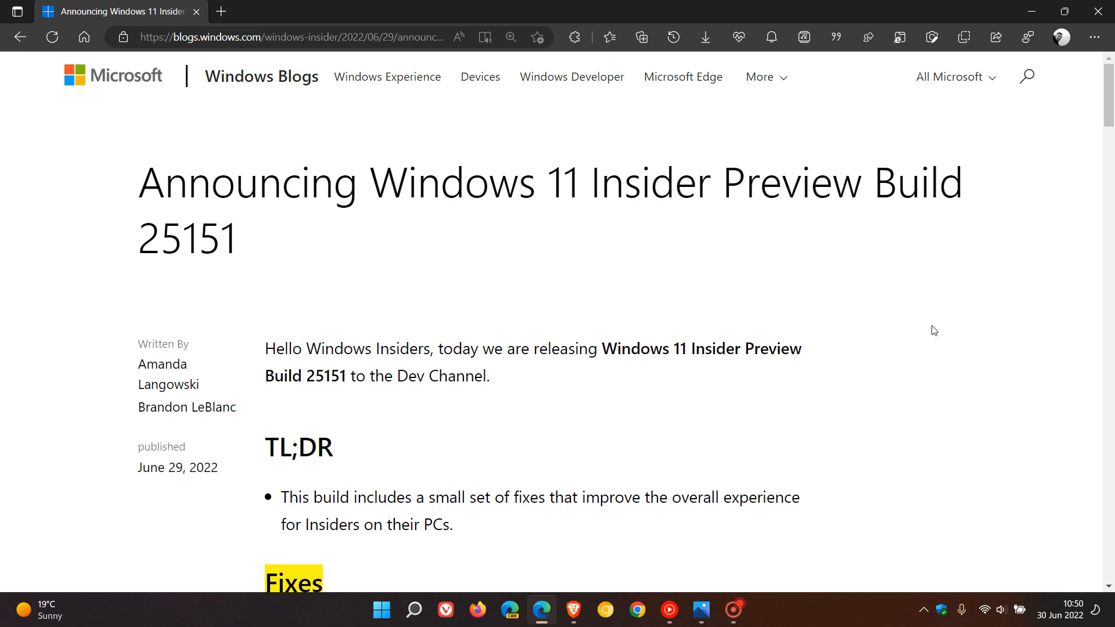
mouse_move(946, 292)
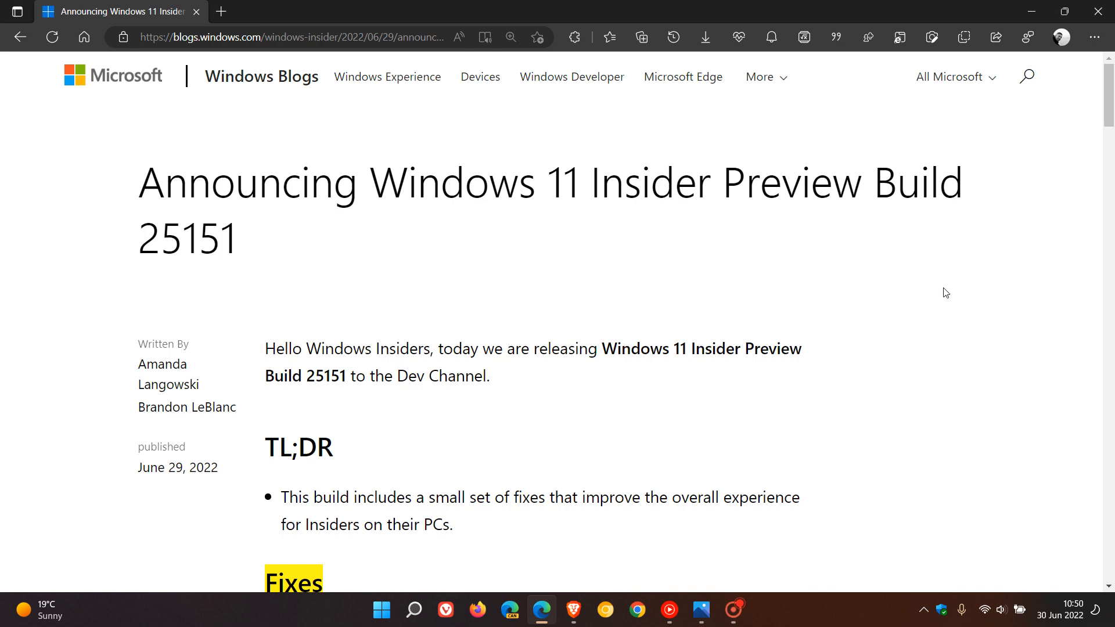
scroll(down, 3)
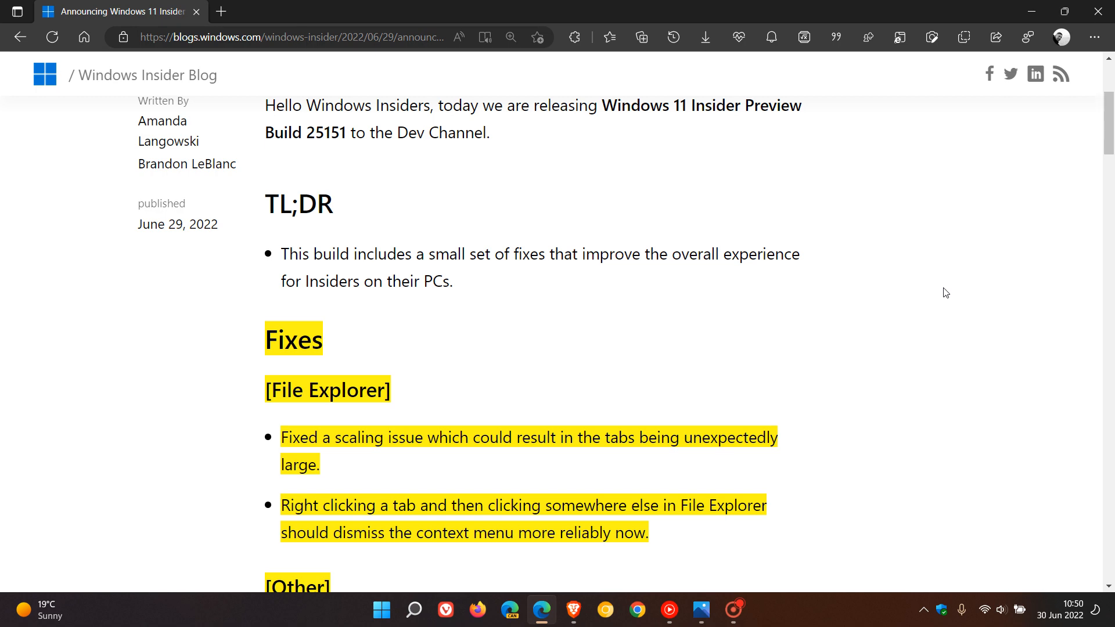
scroll(down, 3)
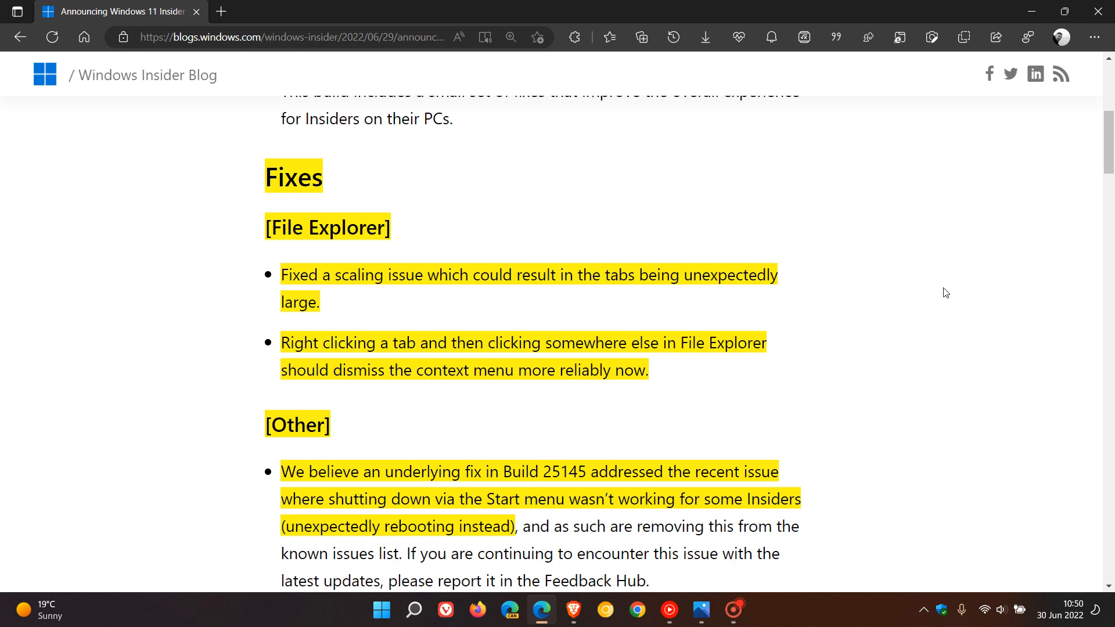
mouse_move(870, 289)
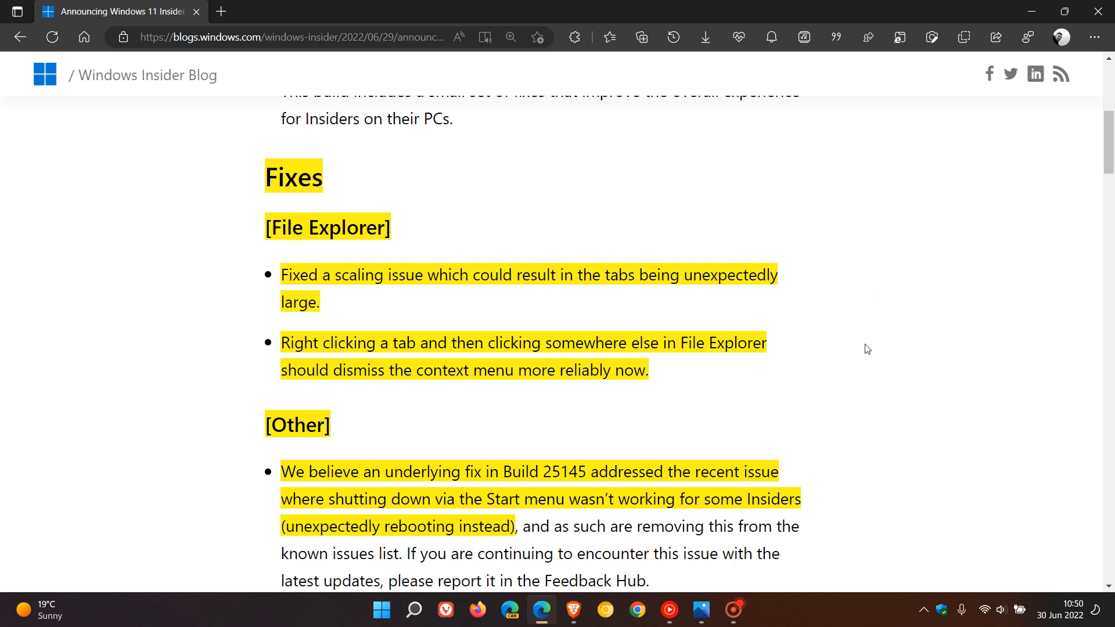
mouse_move(867, 337)
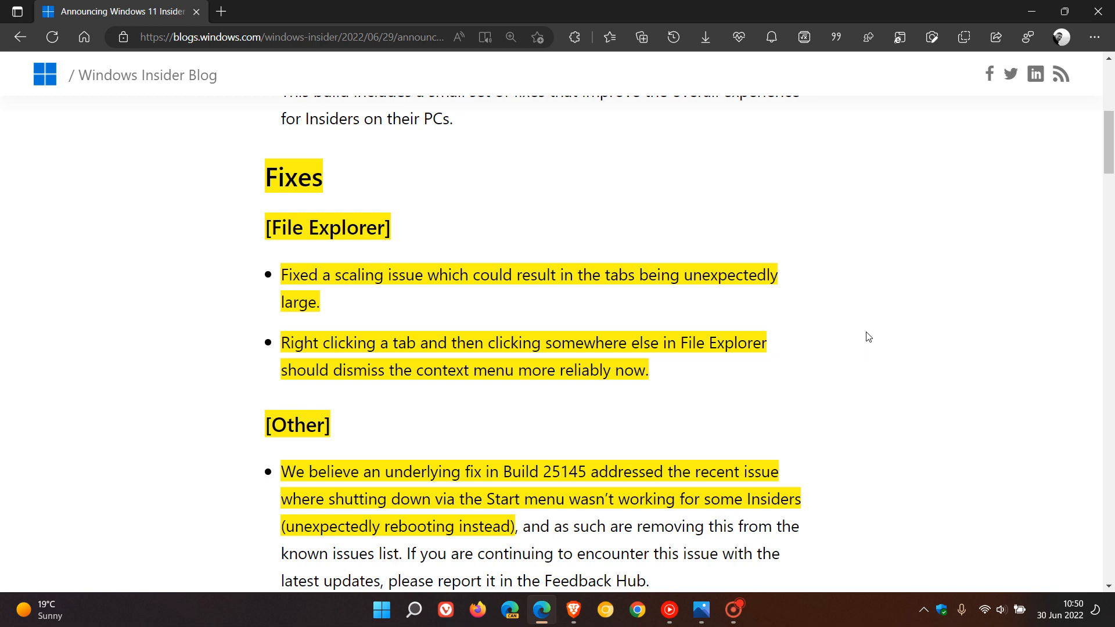
mouse_move(849, 348)
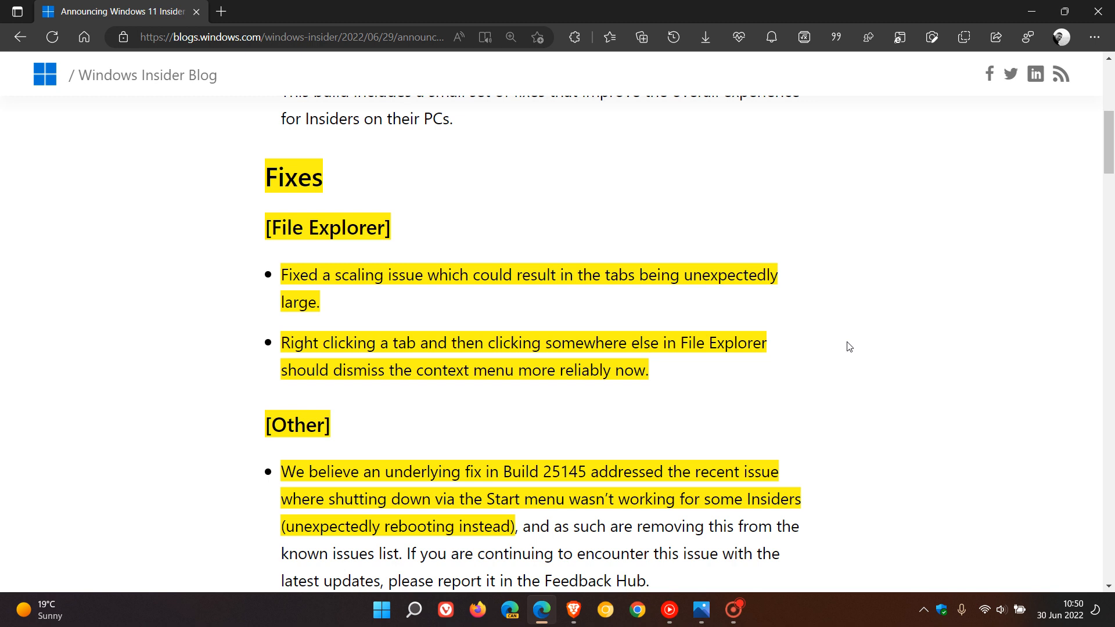
mouse_move(866, 304)
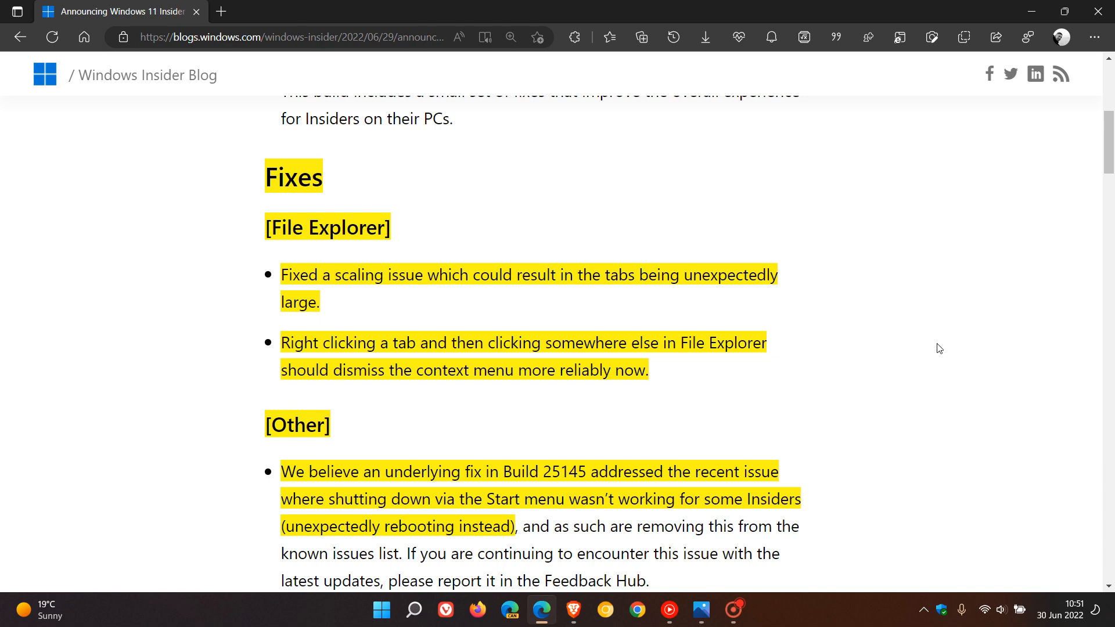
Scroll past the printing fix and Dev Channel servicing note to the Known issues heading
scroll(down, 3)
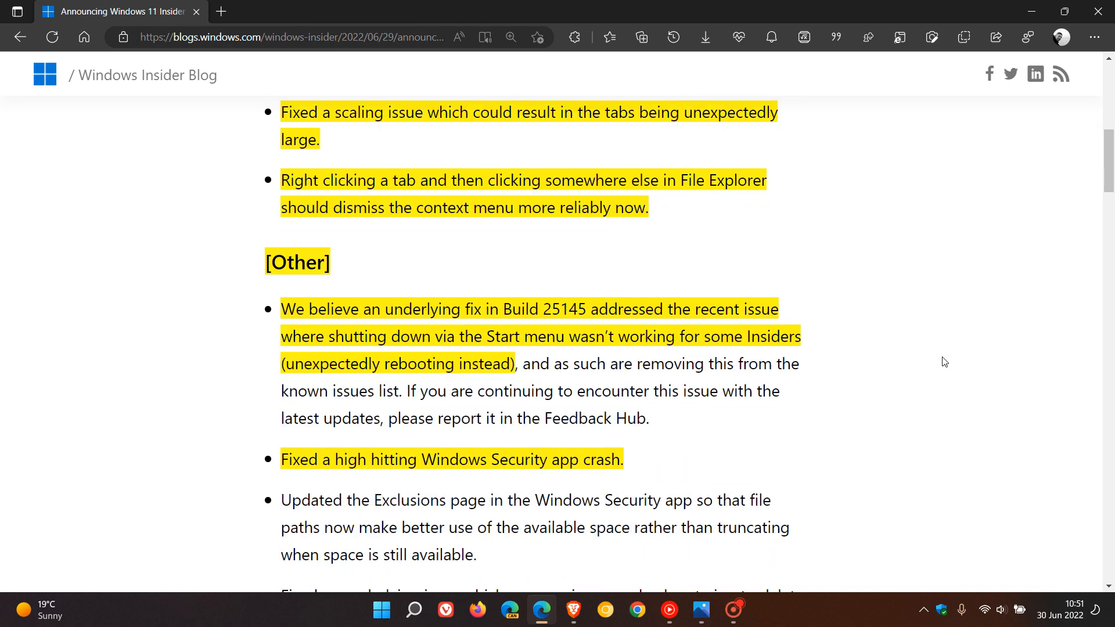
scroll(down, 3)
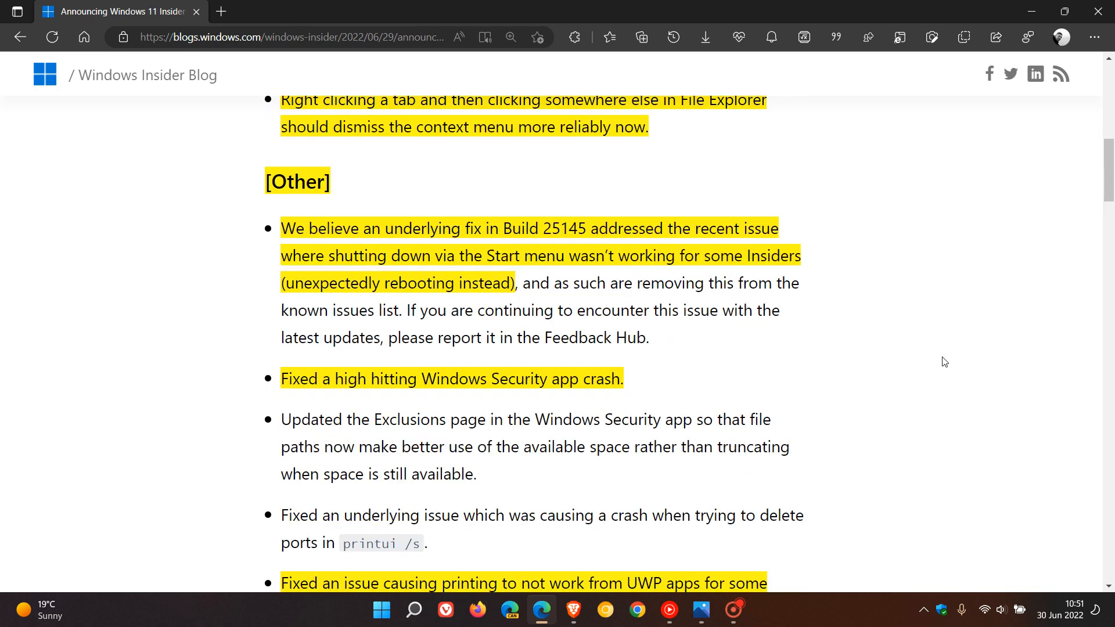
mouse_move(874, 235)
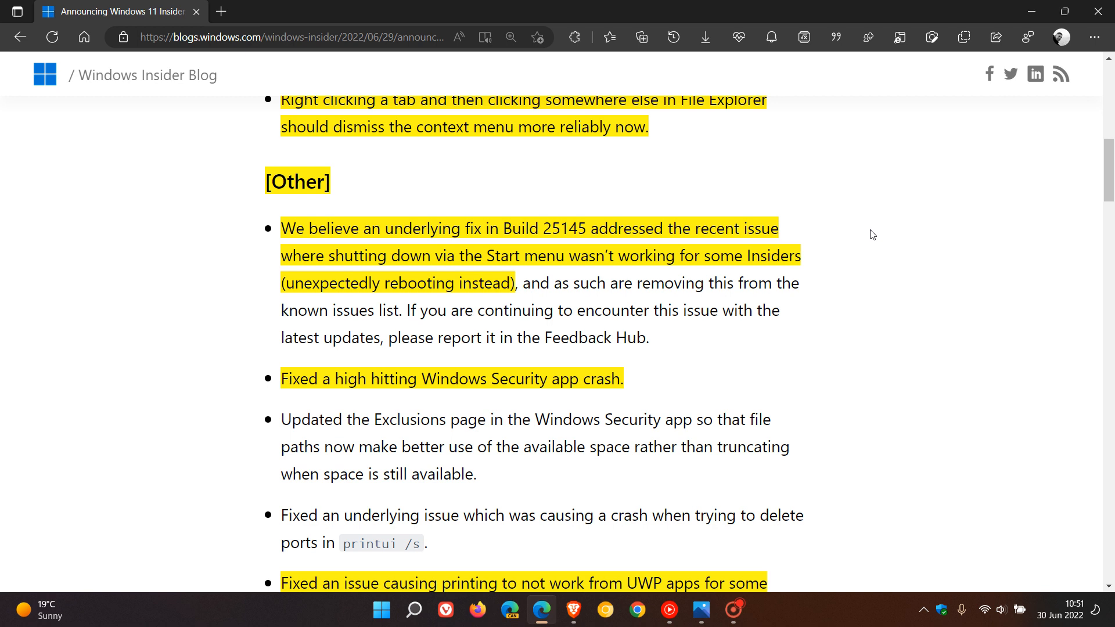
mouse_move(910, 241)
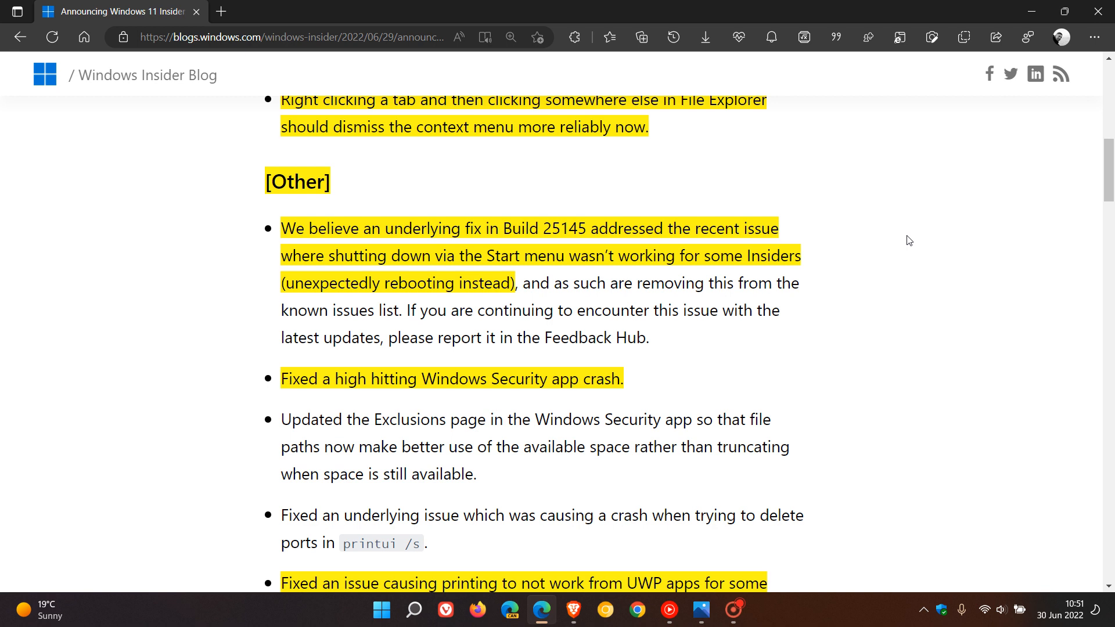
mouse_move(929, 338)
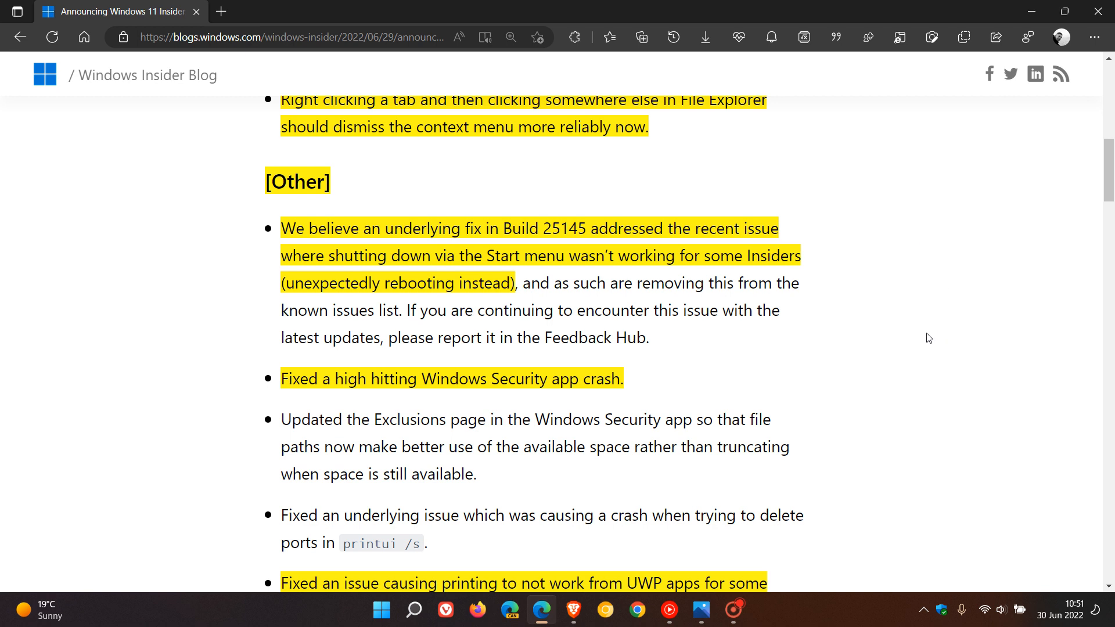
mouse_move(900, 368)
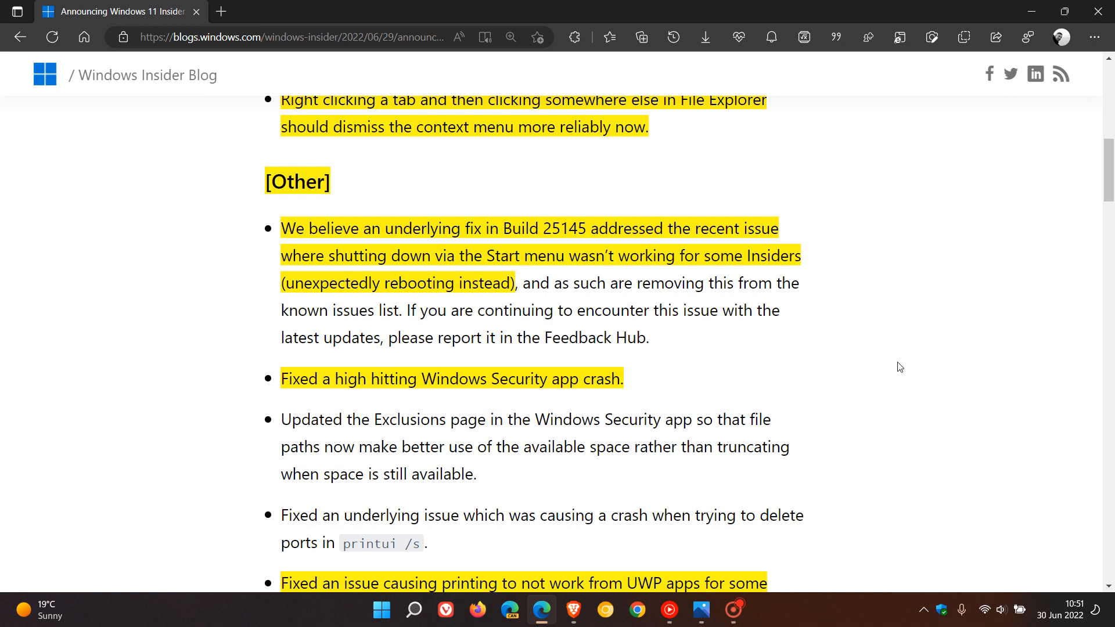
scroll(down, 3)
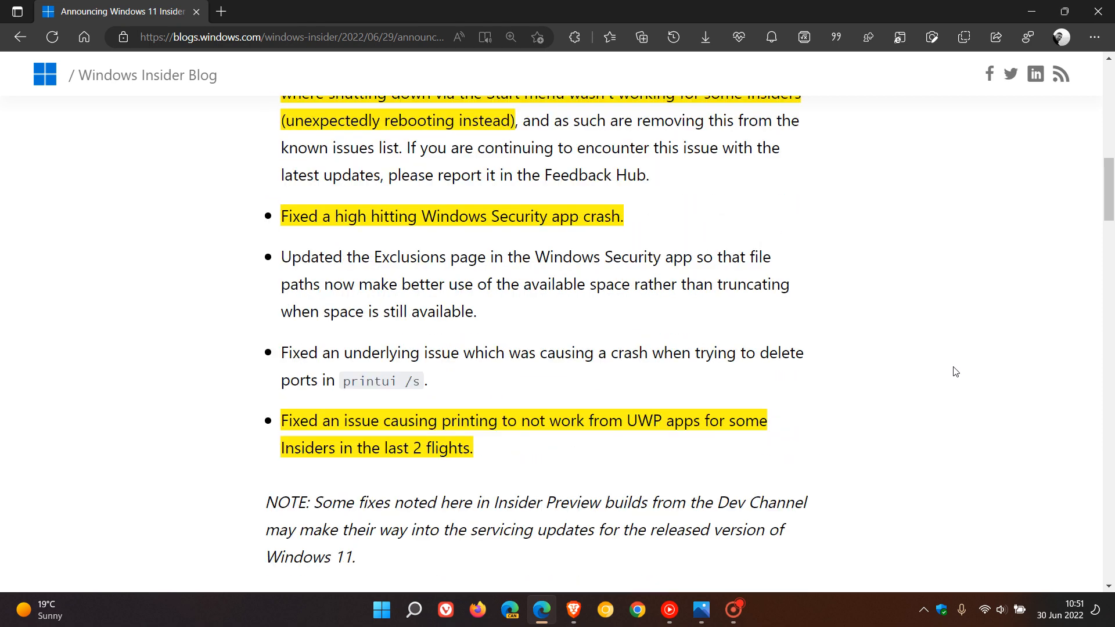
mouse_move(919, 427)
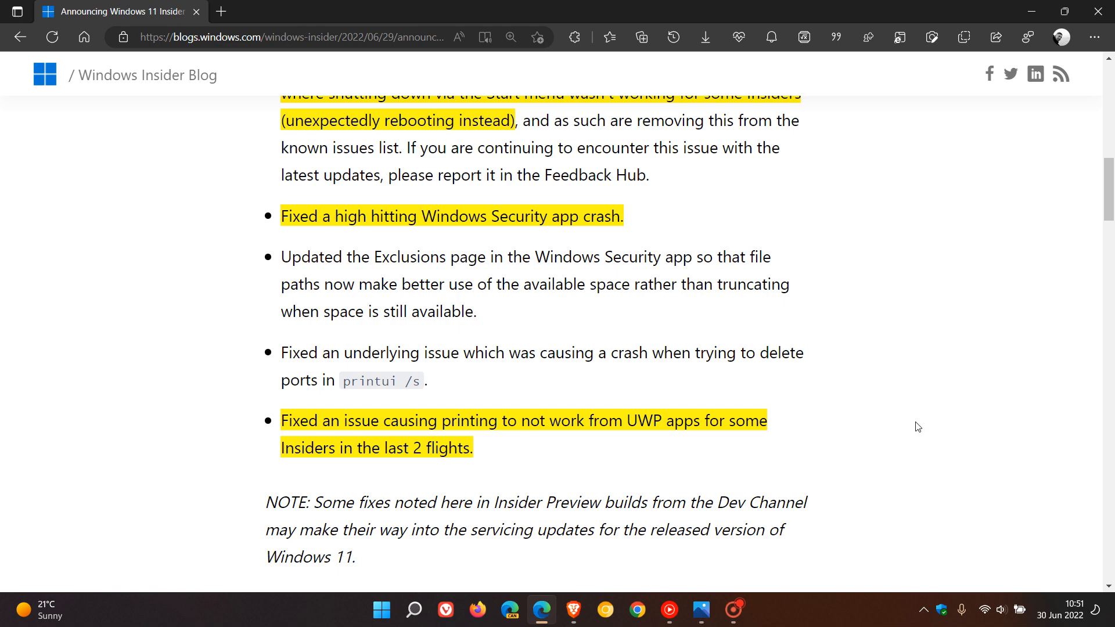
scroll(down, 3)
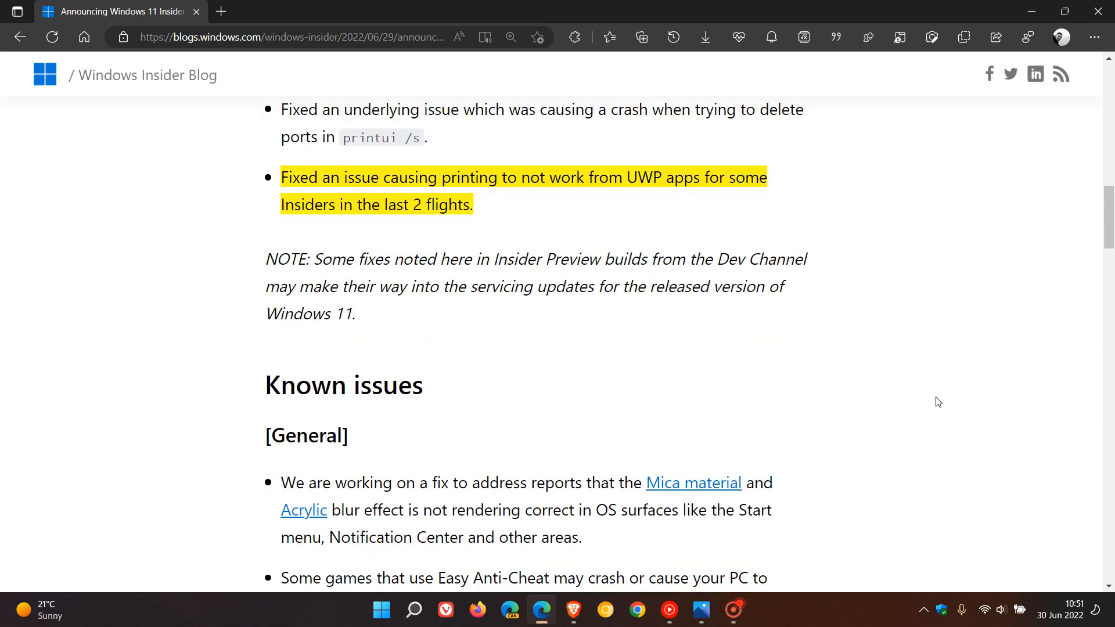
Scroll further down the post beyond the start of Known issues
scroll(down, 3)
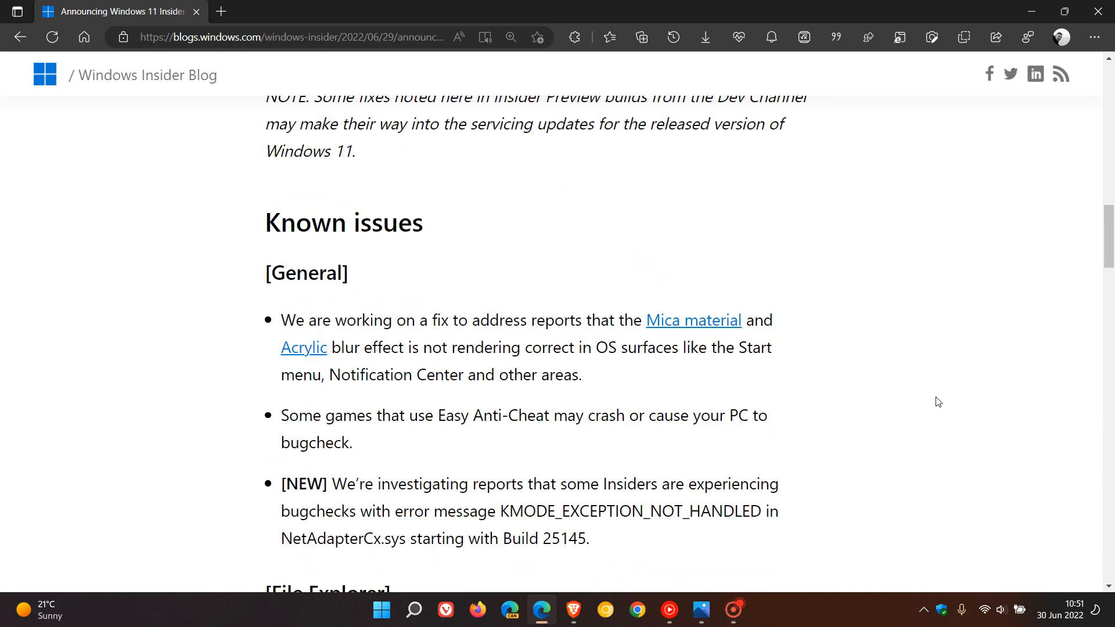
mouse_move(934, 326)
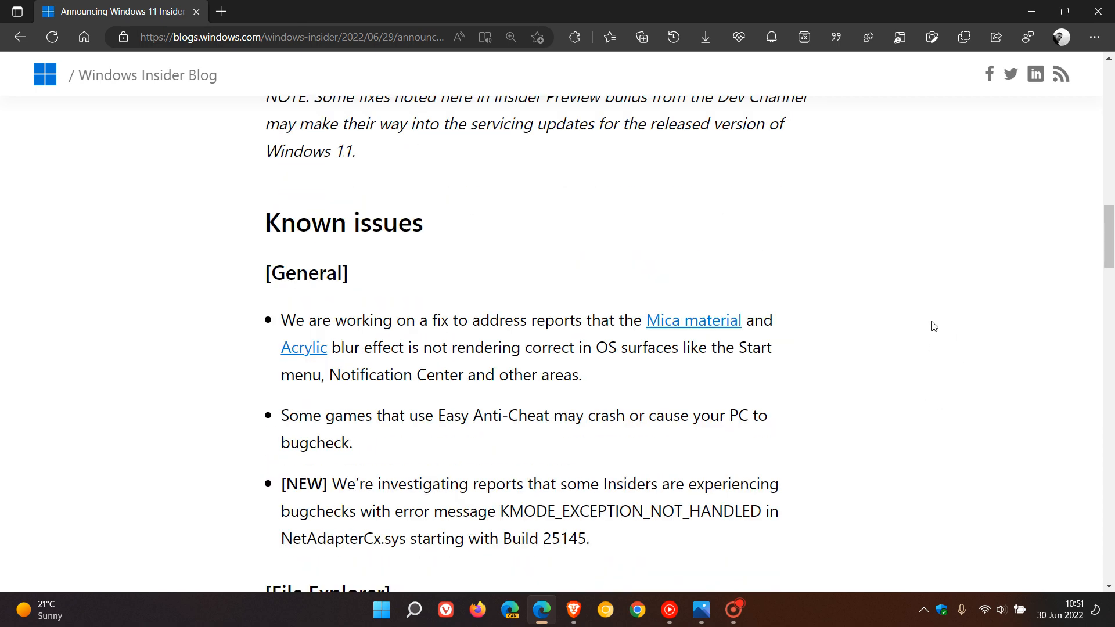
scroll(down, 3)
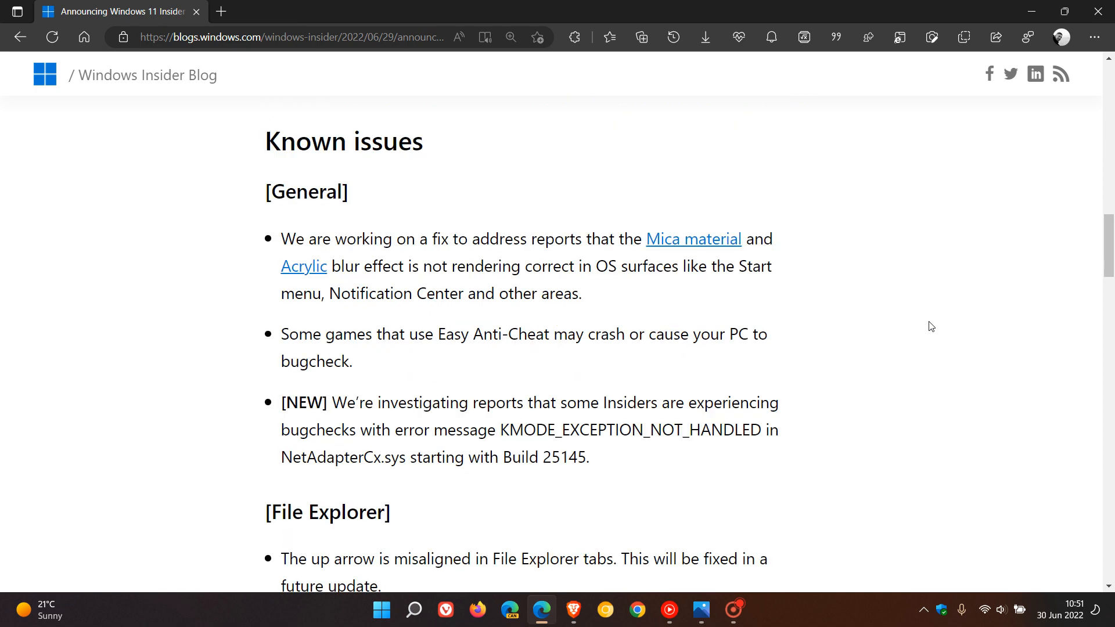
scroll(down, 3)
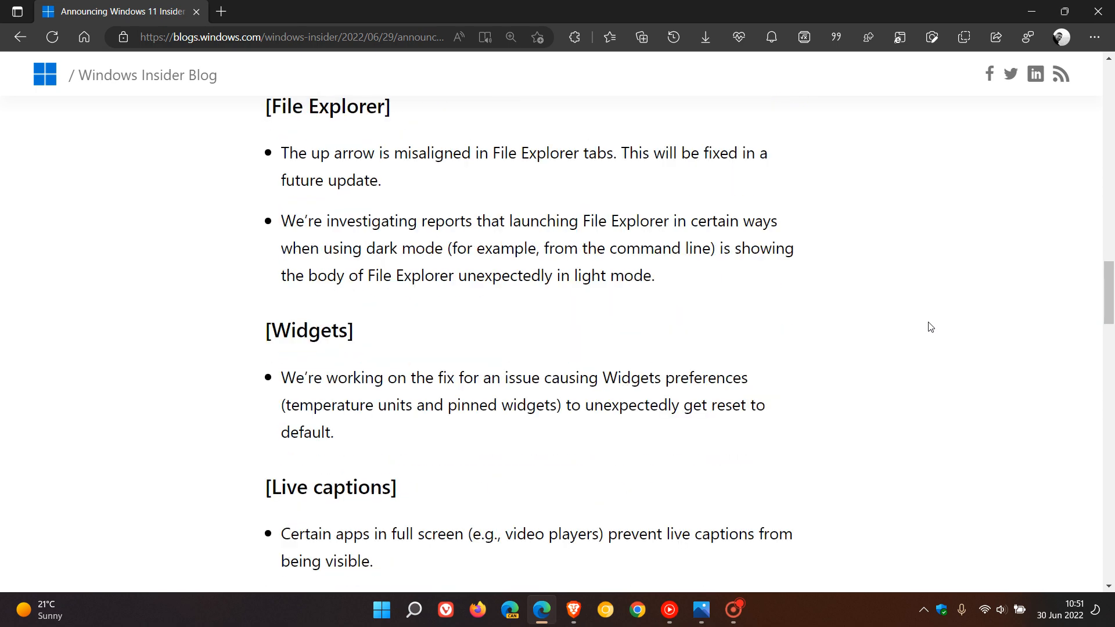
mouse_move(808, 380)
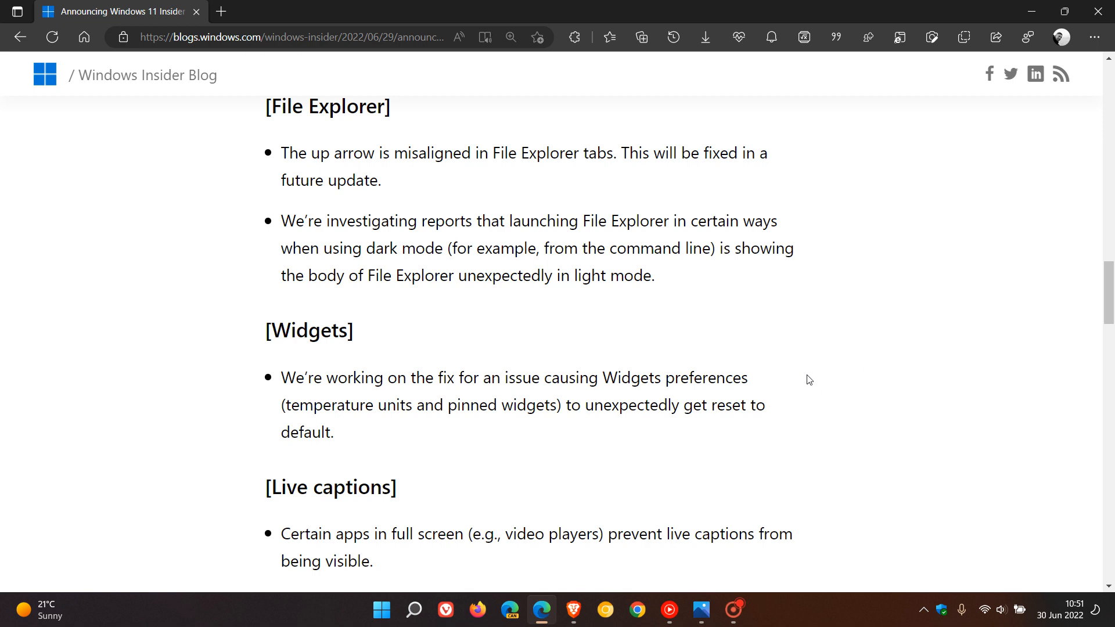
mouse_move(810, 391)
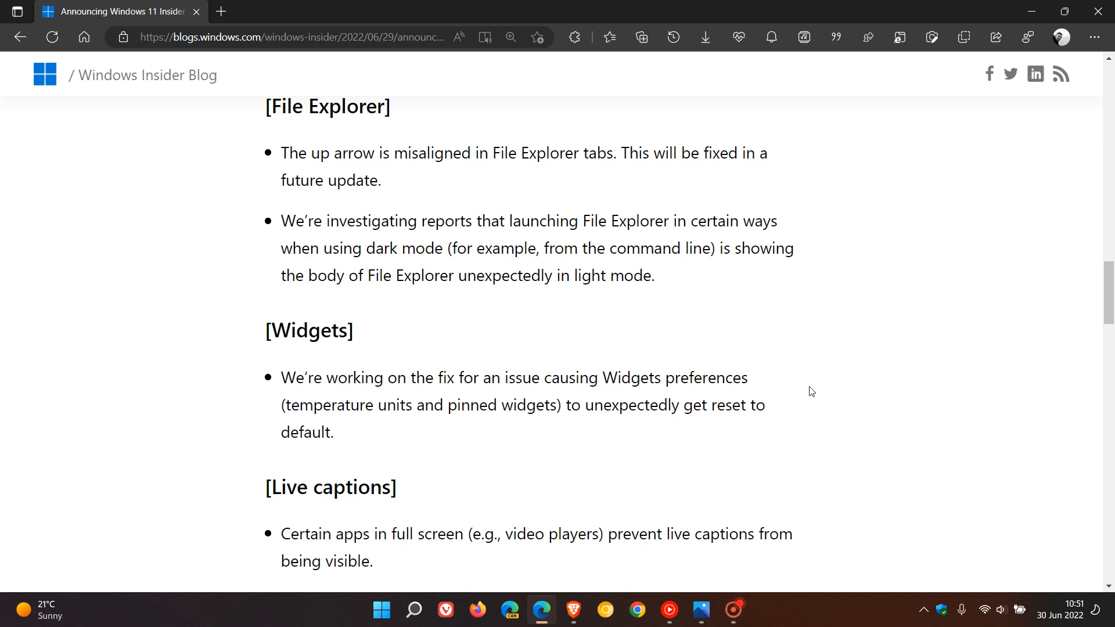
mouse_move(516, 433)
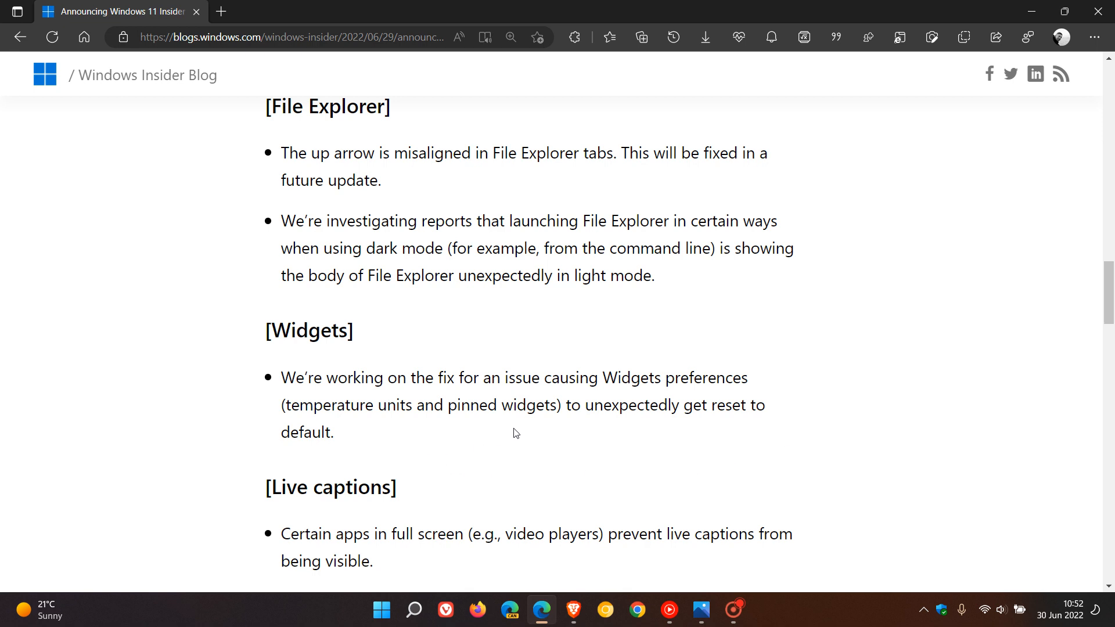
mouse_move(913, 339)
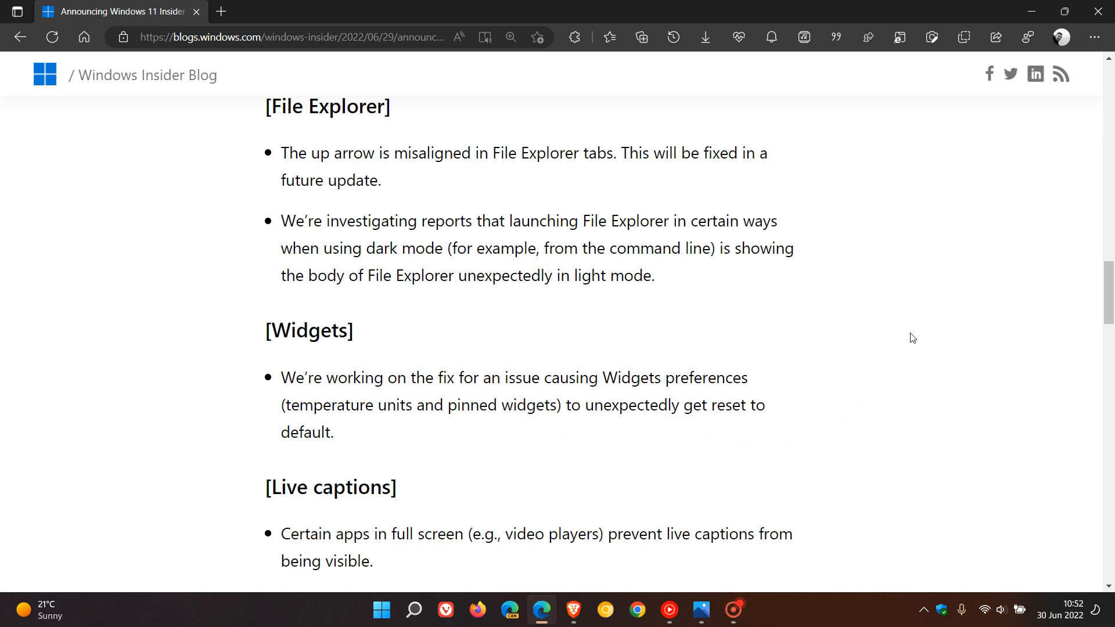
scroll(down, 3)
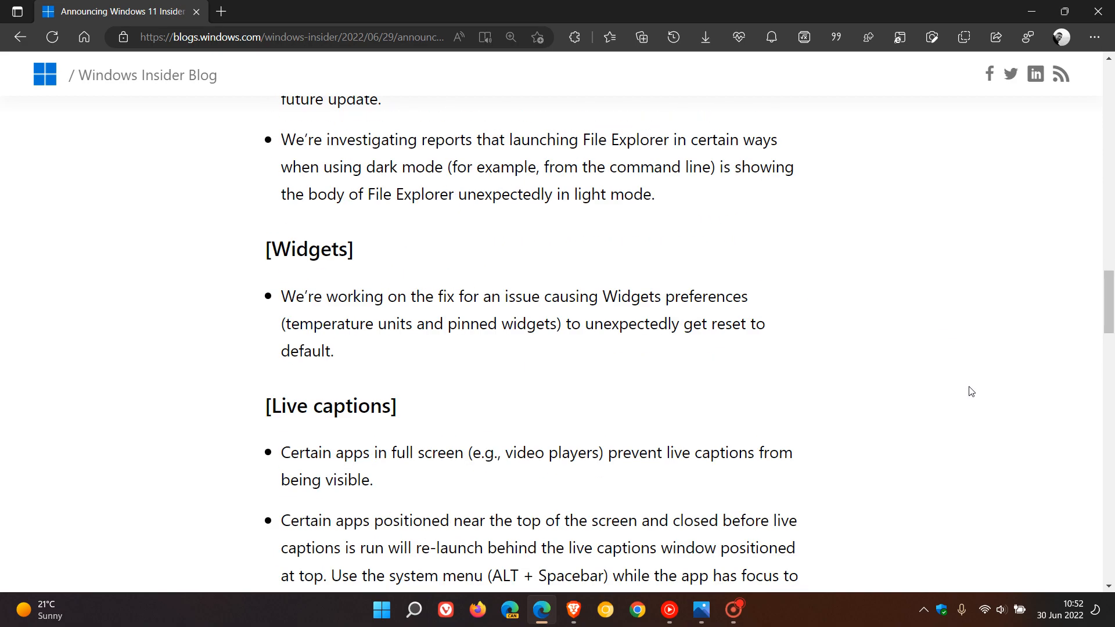
Scroll back up, then switch to the zoomed-in Photos image comparing Open With dialogs
scroll(up, 3)
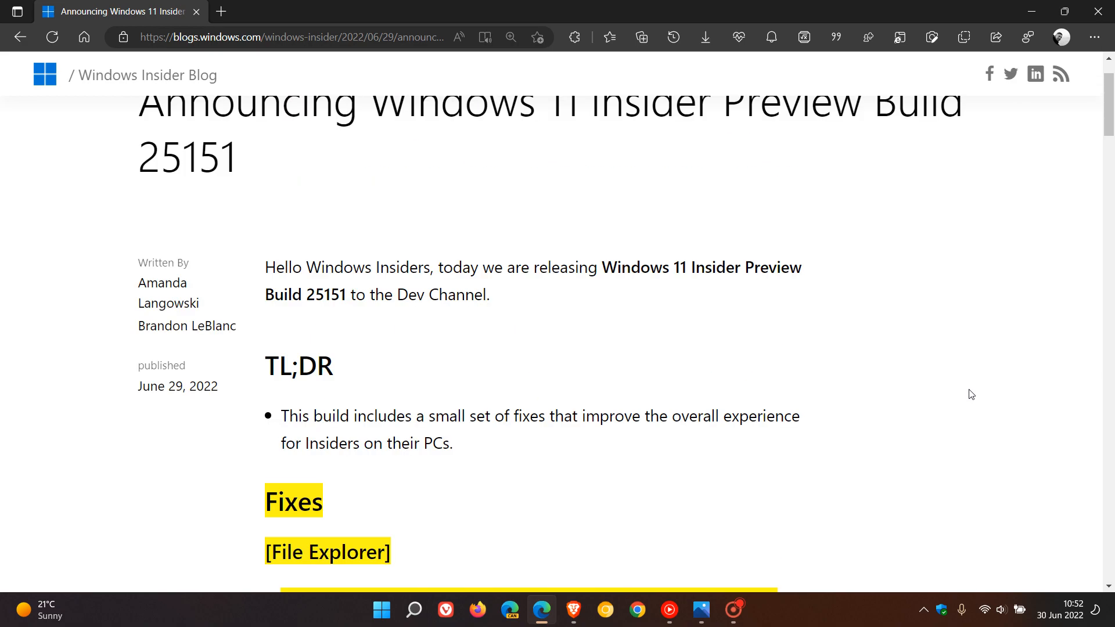
scroll(up, 3)
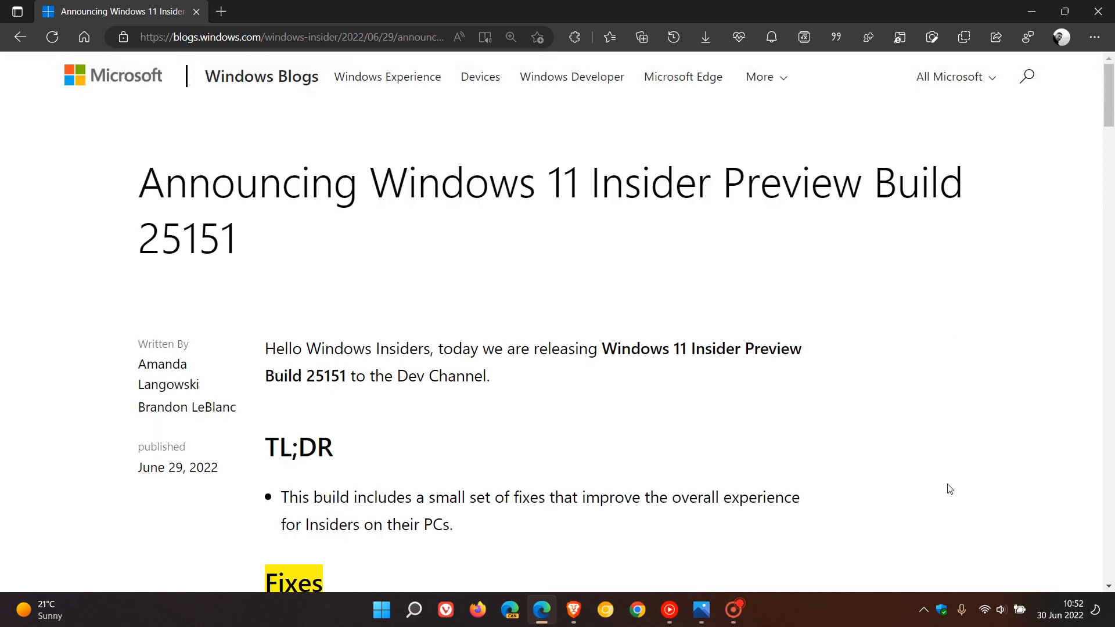
mouse_move(949, 483)
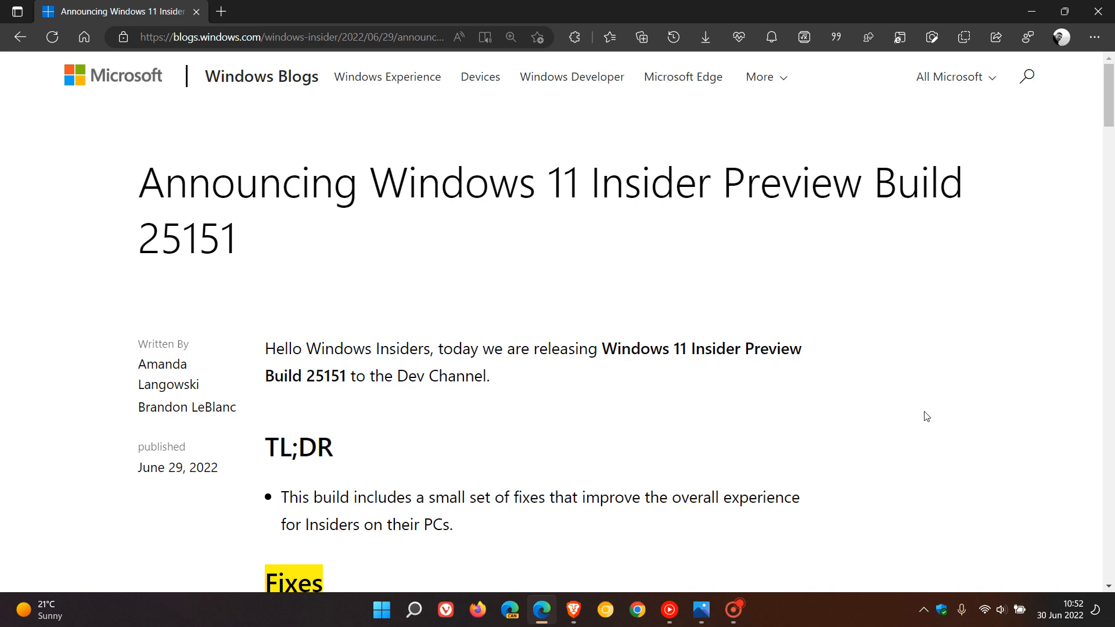
mouse_move(741, 524)
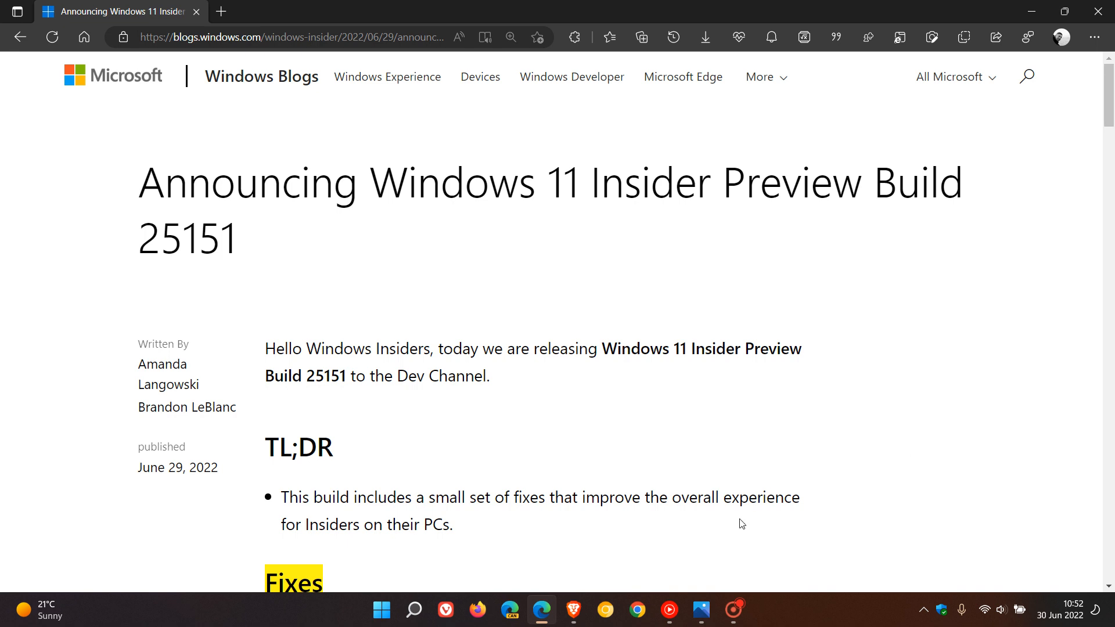
click(701, 609)
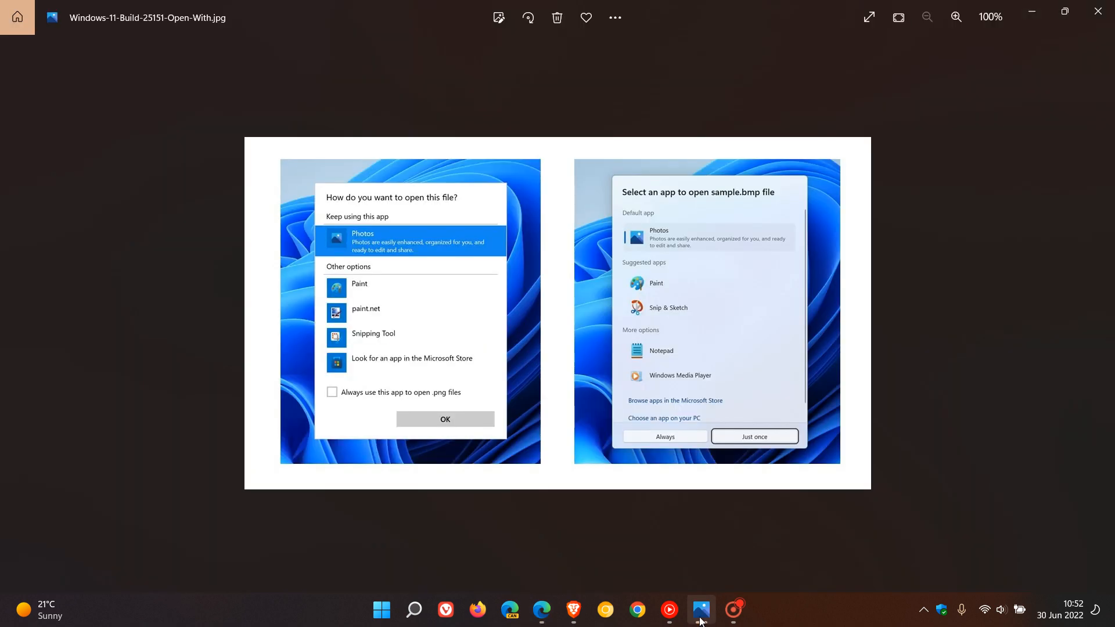
click(956, 17)
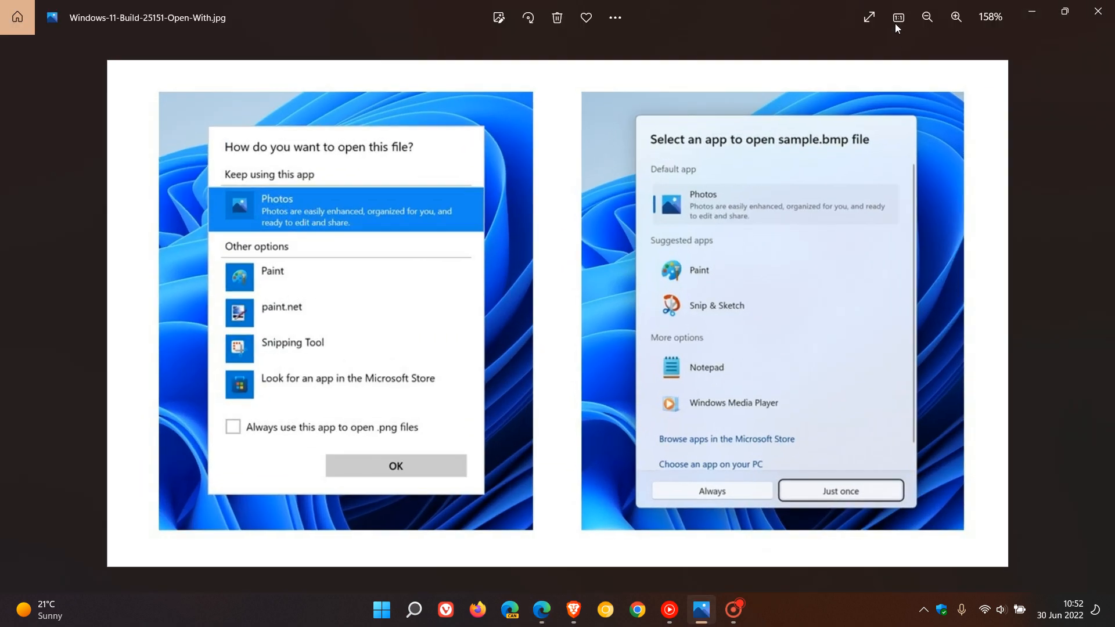
mouse_move(869, 16)
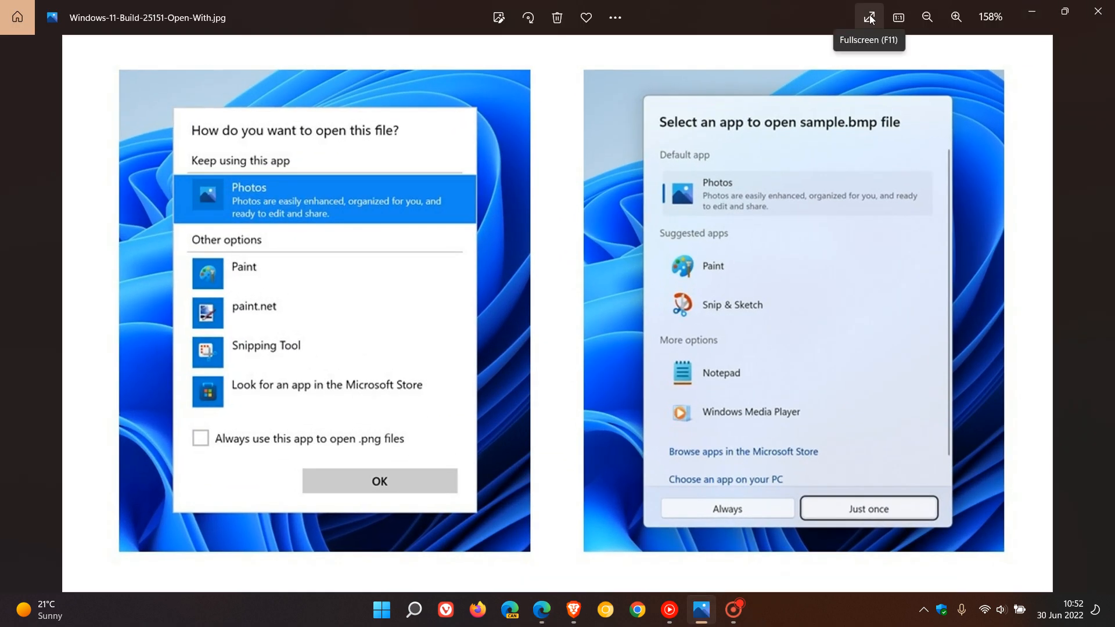
Make the old-versus-new Open With comparison image fill the whole screen
click(869, 17)
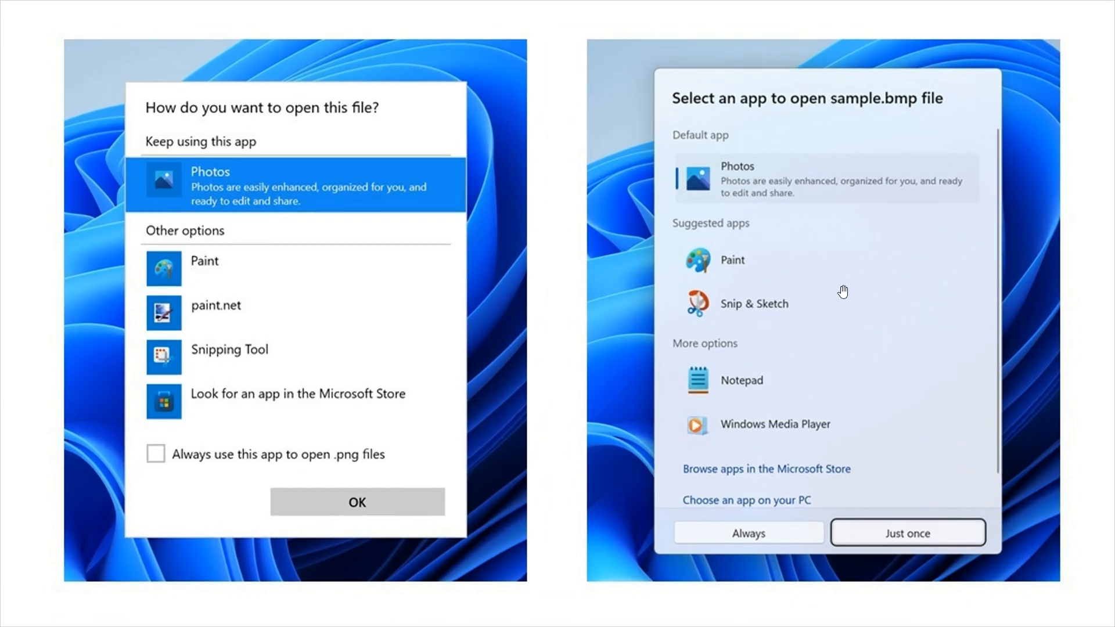
mouse_move(855, 288)
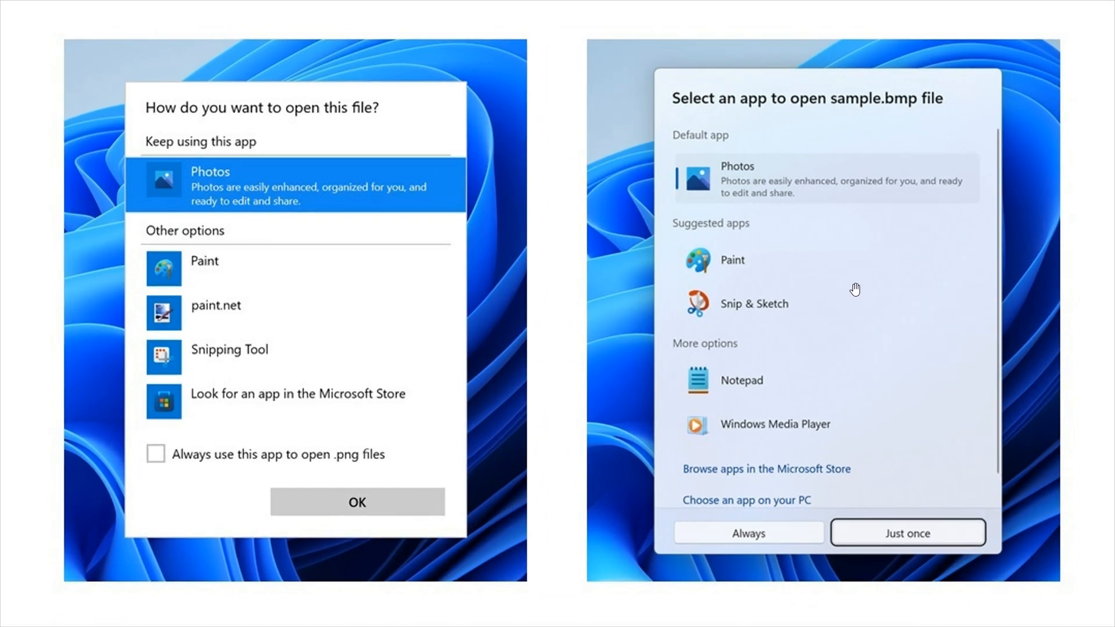
mouse_move(732, 304)
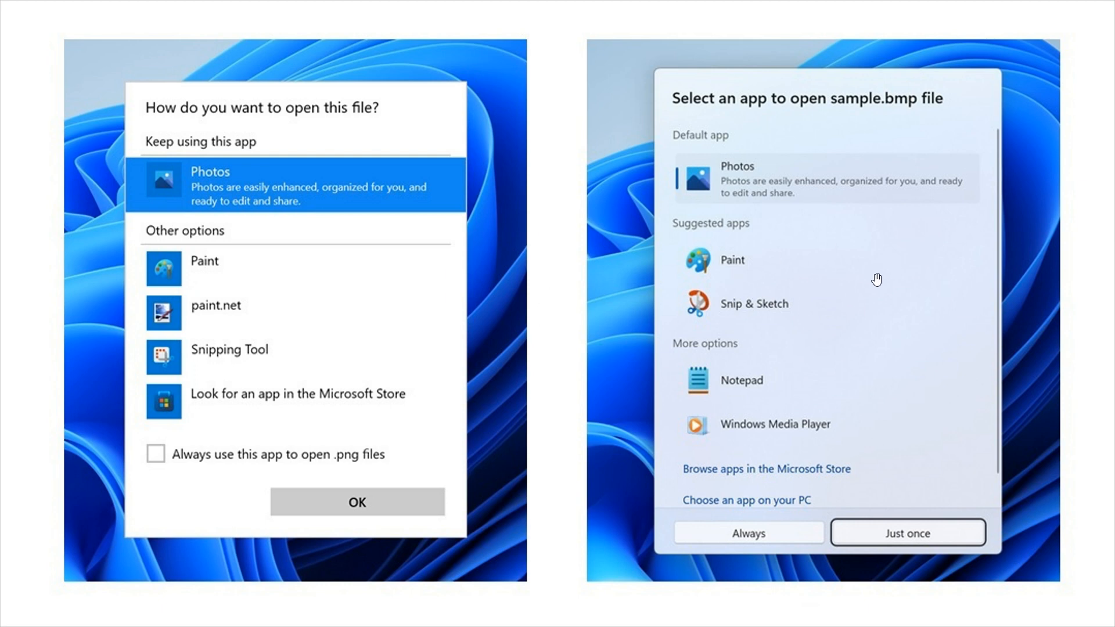
mouse_move(859, 302)
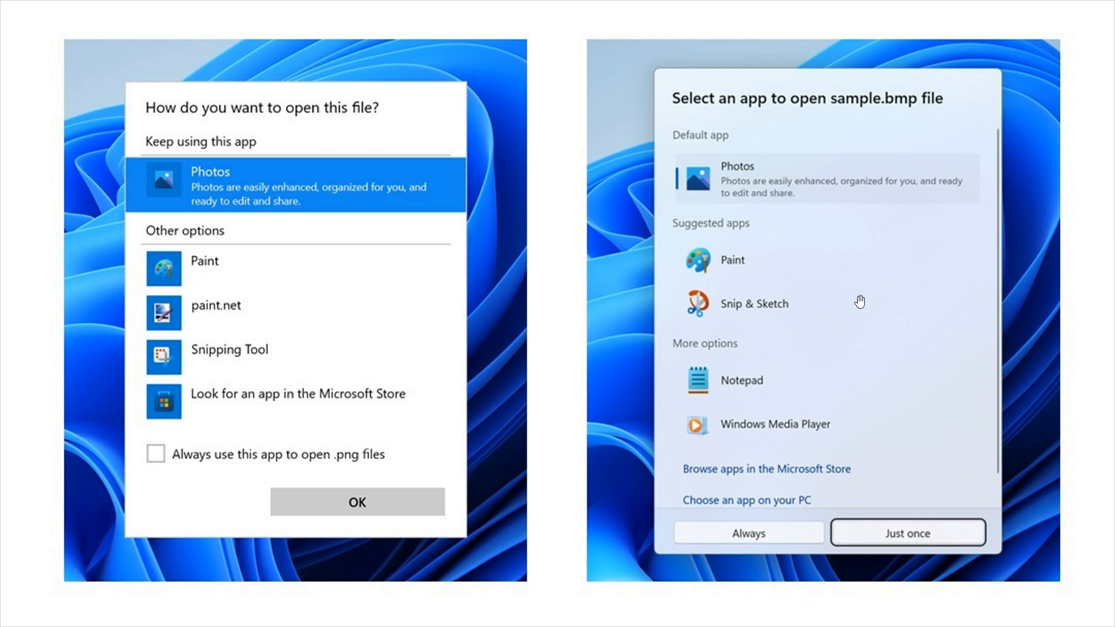
mouse_move(880, 293)
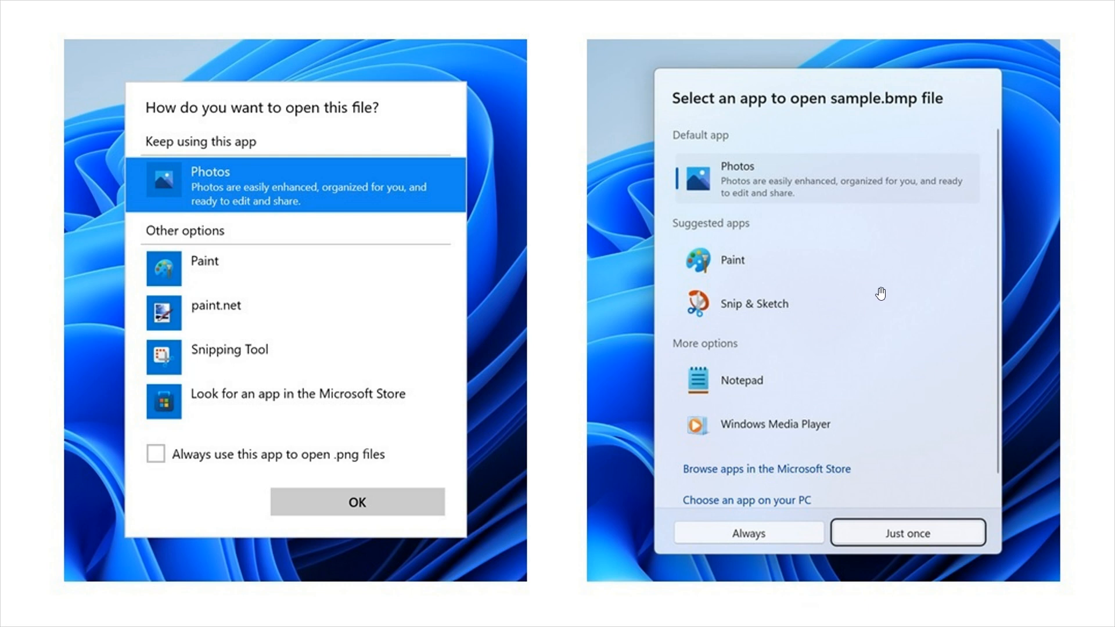
mouse_move(350, 304)
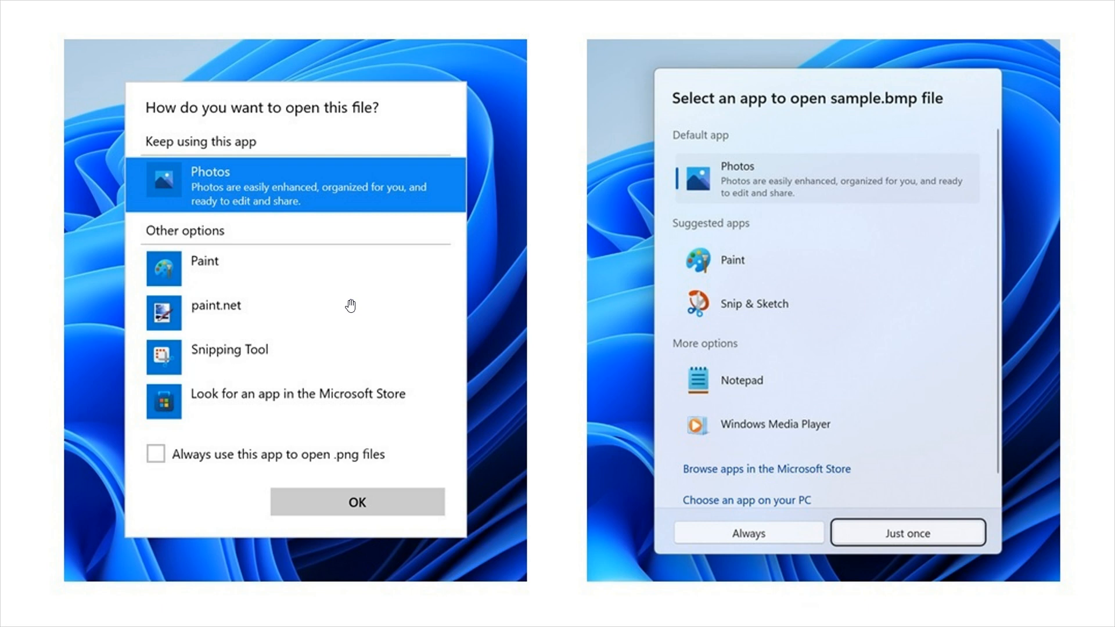
mouse_move(878, 285)
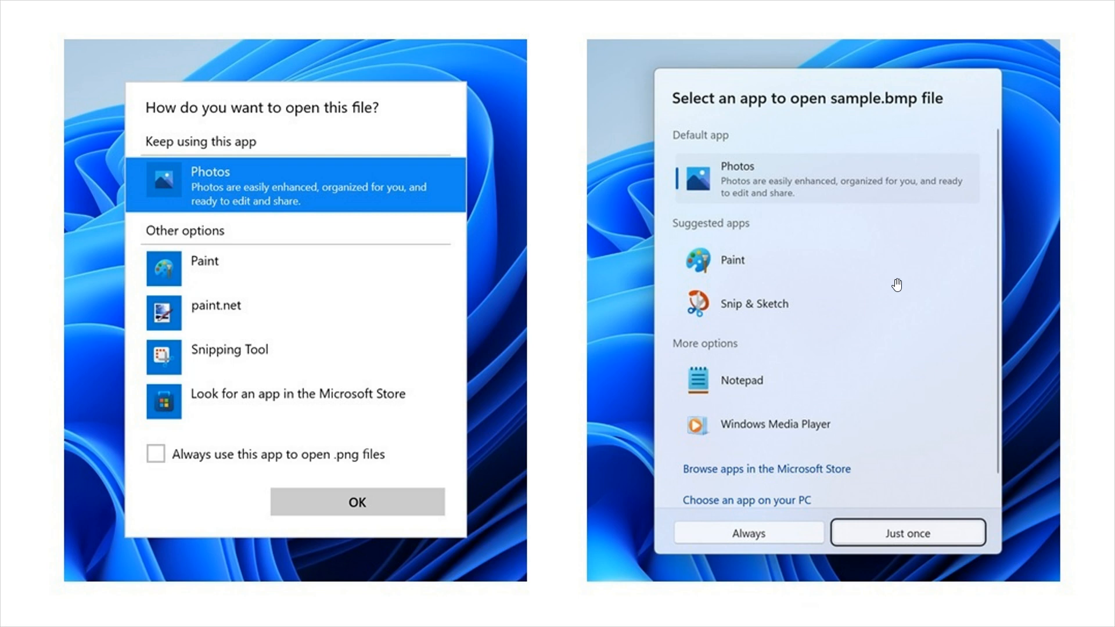
mouse_move(897, 329)
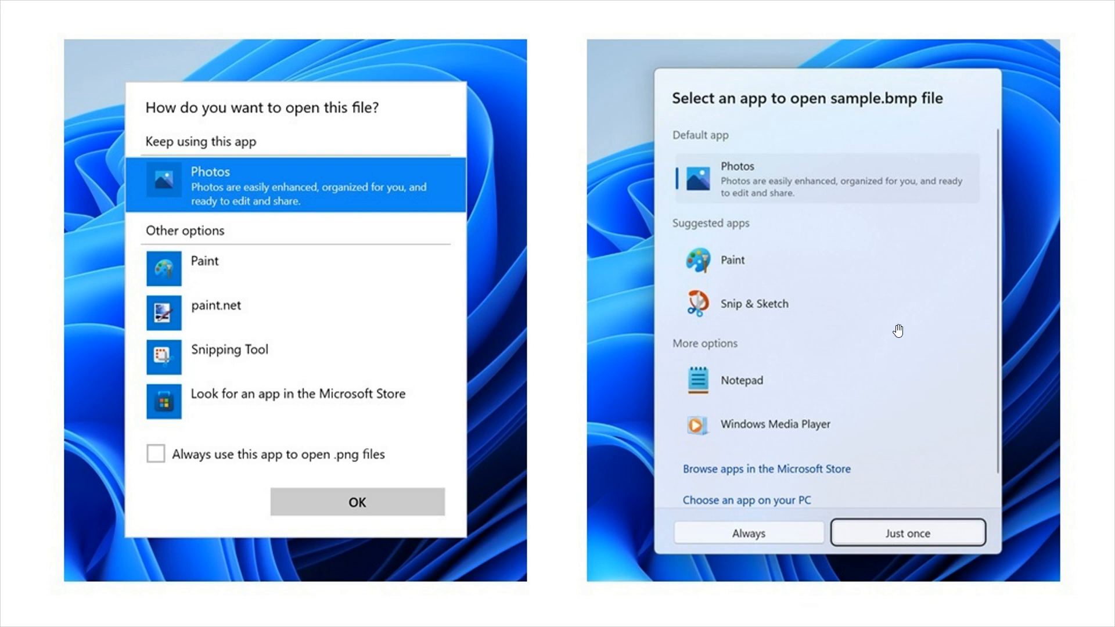
mouse_move(909, 320)
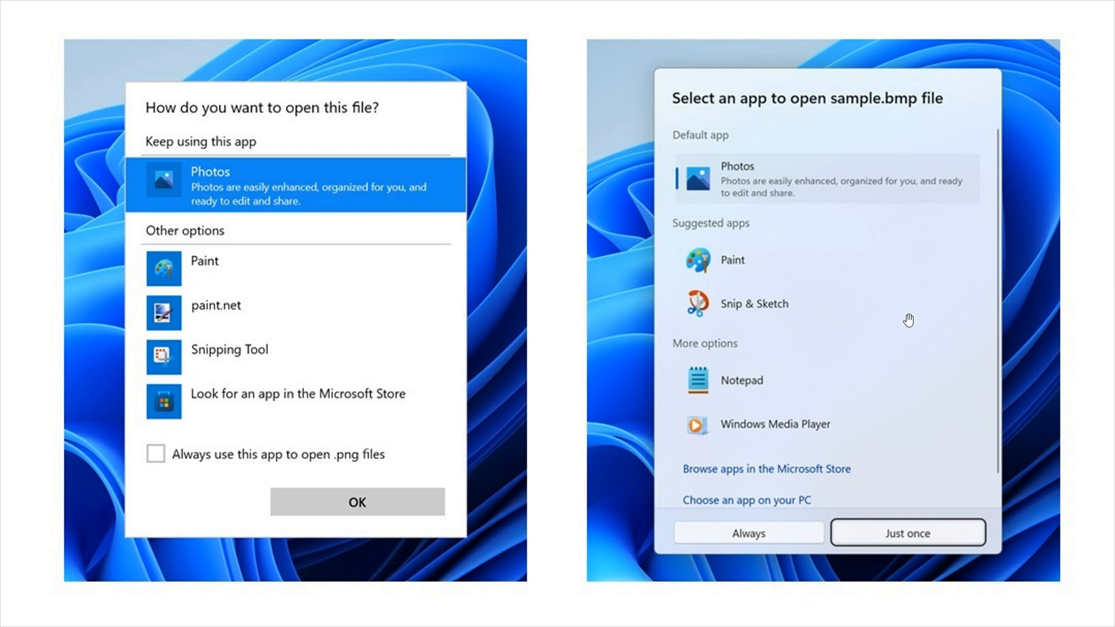
mouse_move(880, 312)
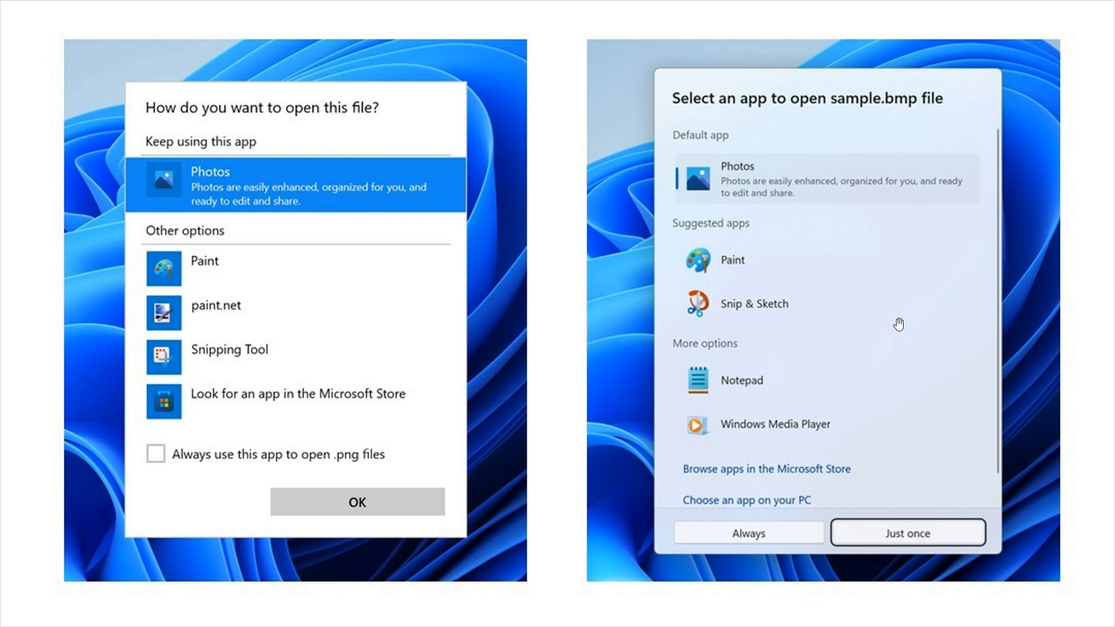
mouse_move(891, 286)
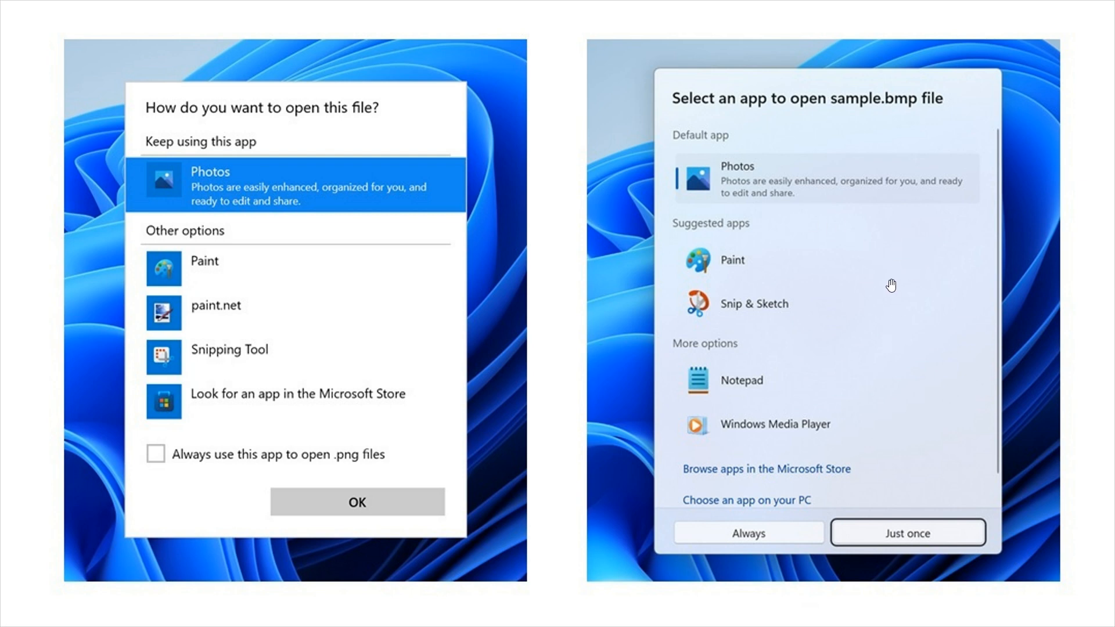
mouse_move(763, 297)
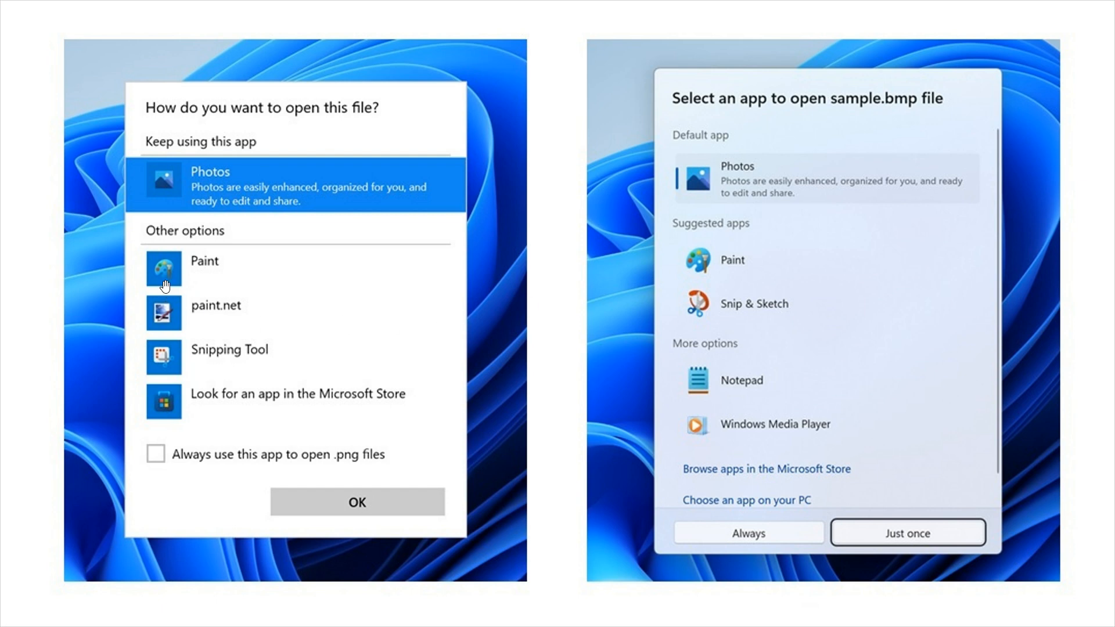
mouse_move(681, 362)
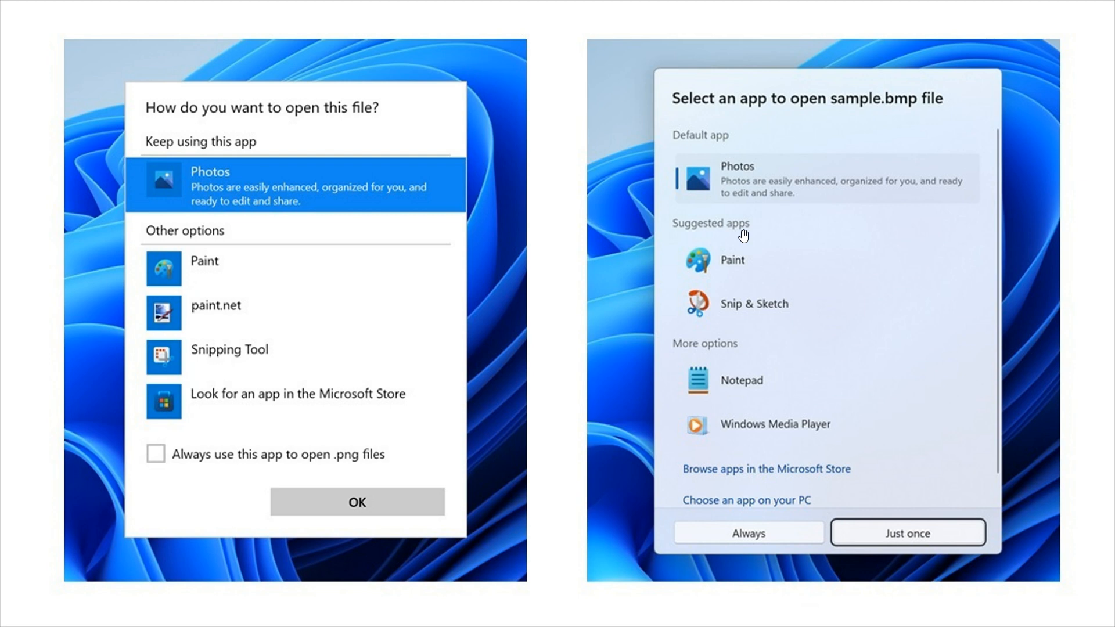
mouse_move(875, 276)
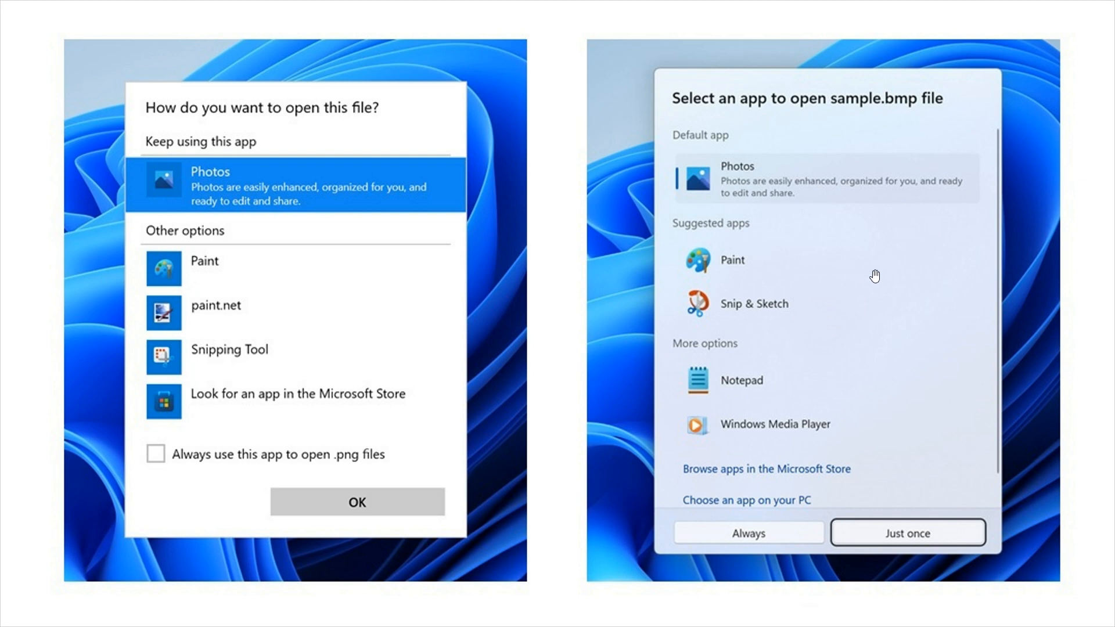
mouse_move(736, 487)
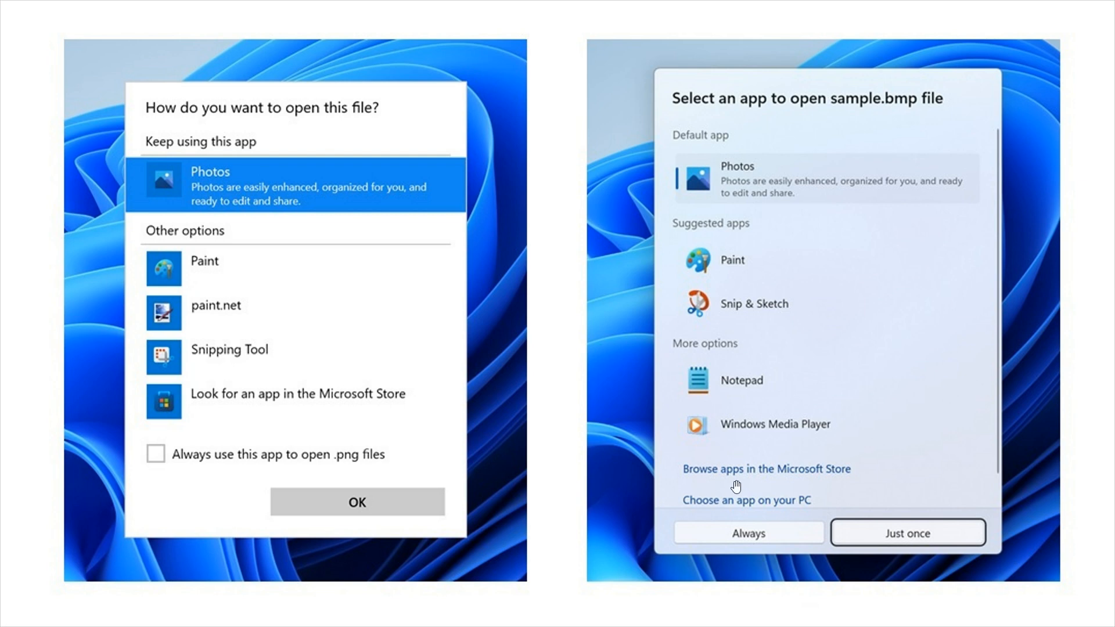
mouse_move(801, 480)
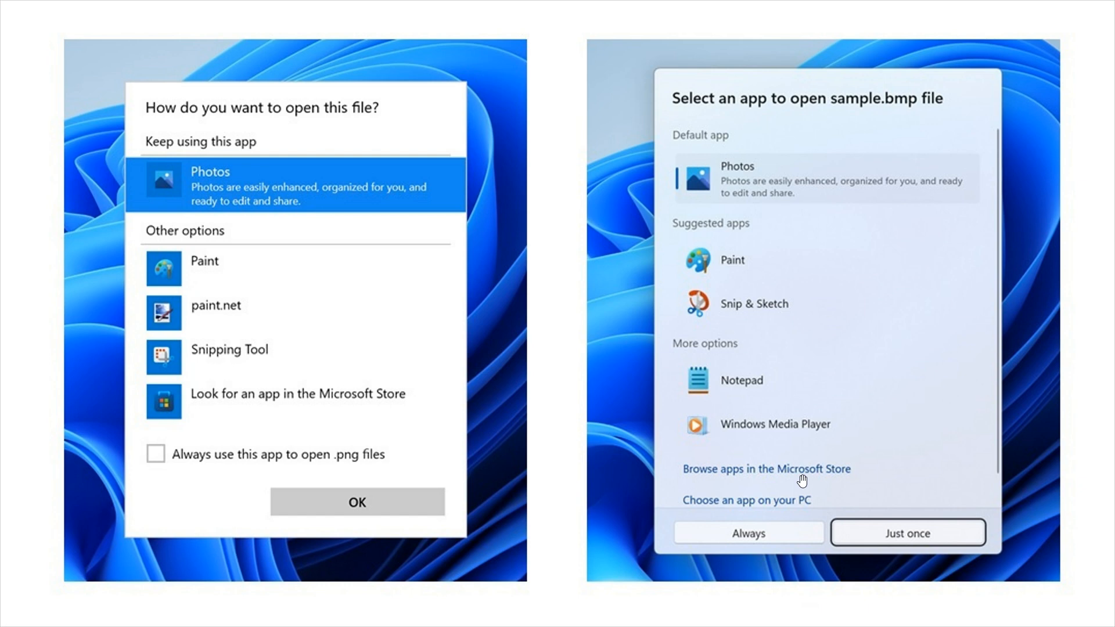
mouse_move(778, 378)
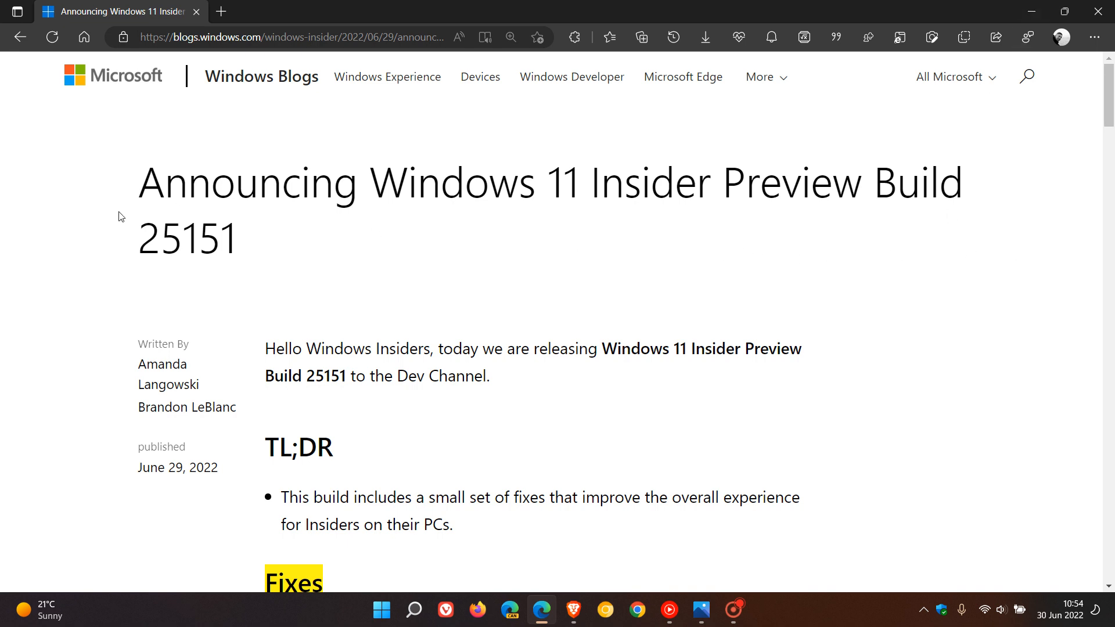
mouse_move(279, 246)
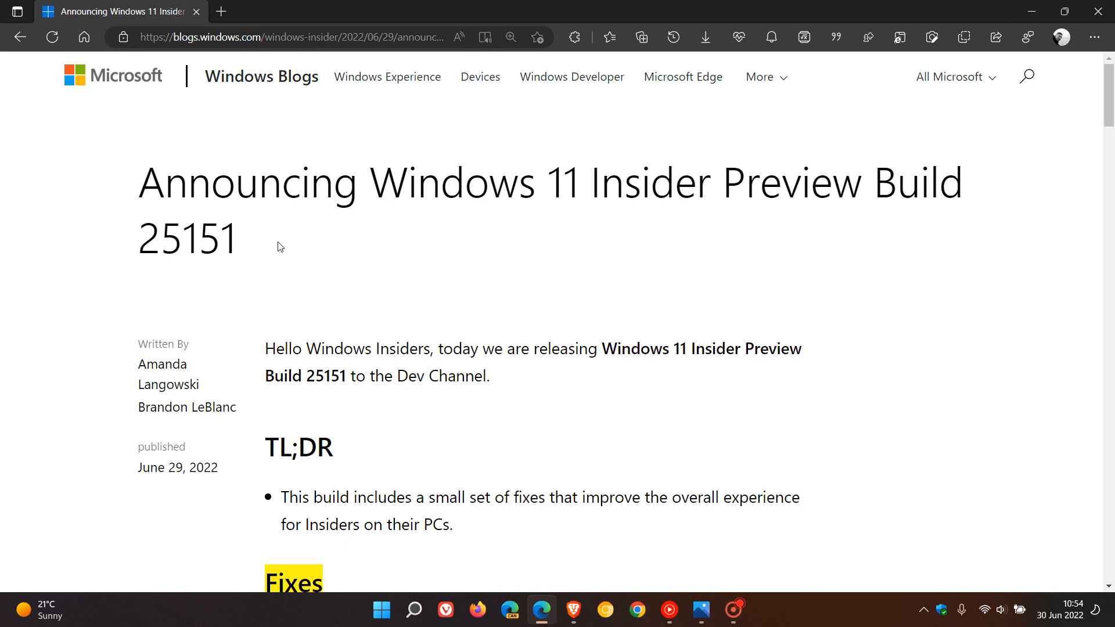
mouse_move(400, 427)
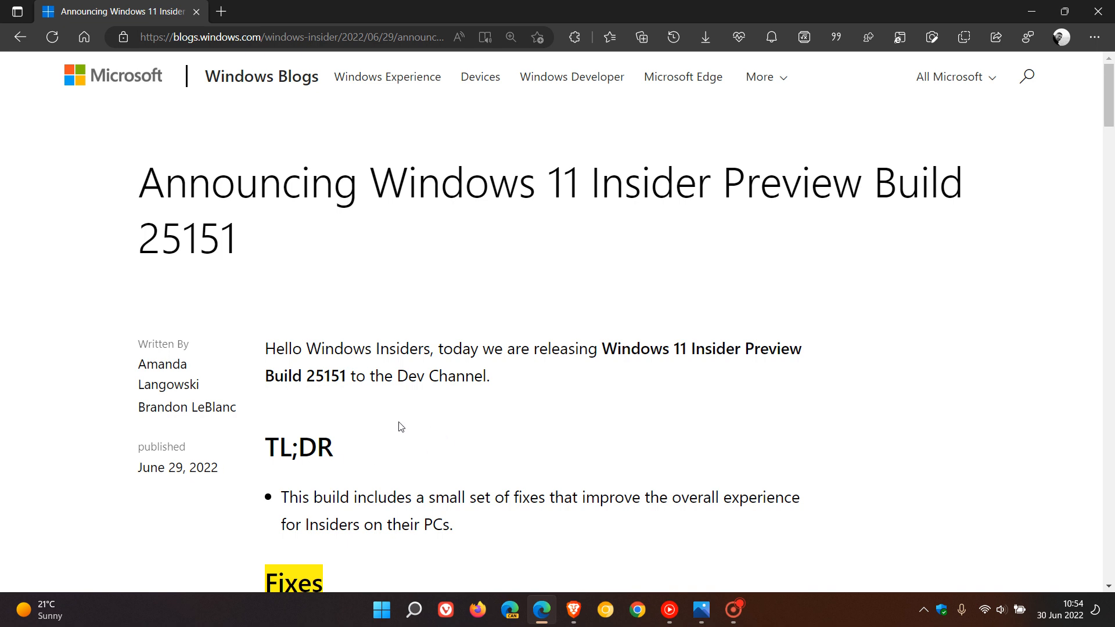
mouse_move(513, 402)
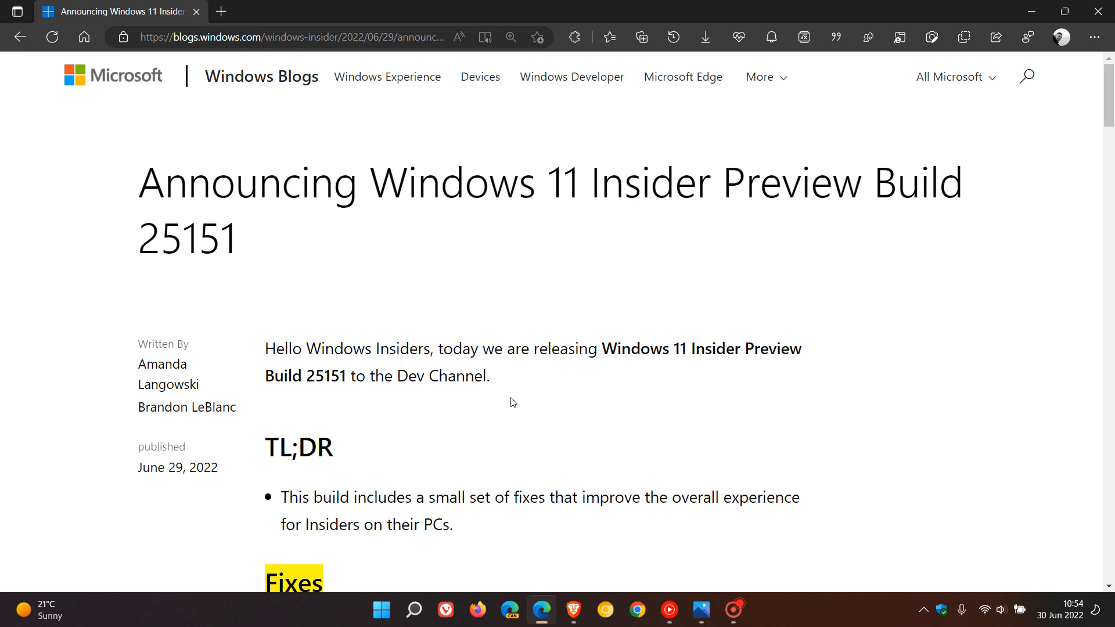
mouse_move(958, 324)
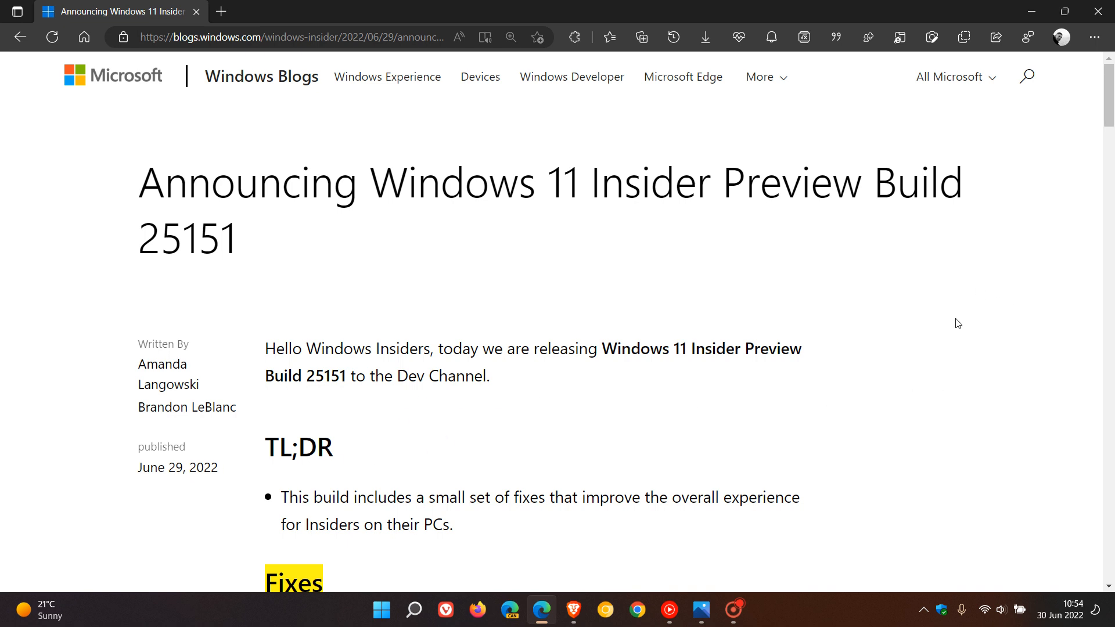